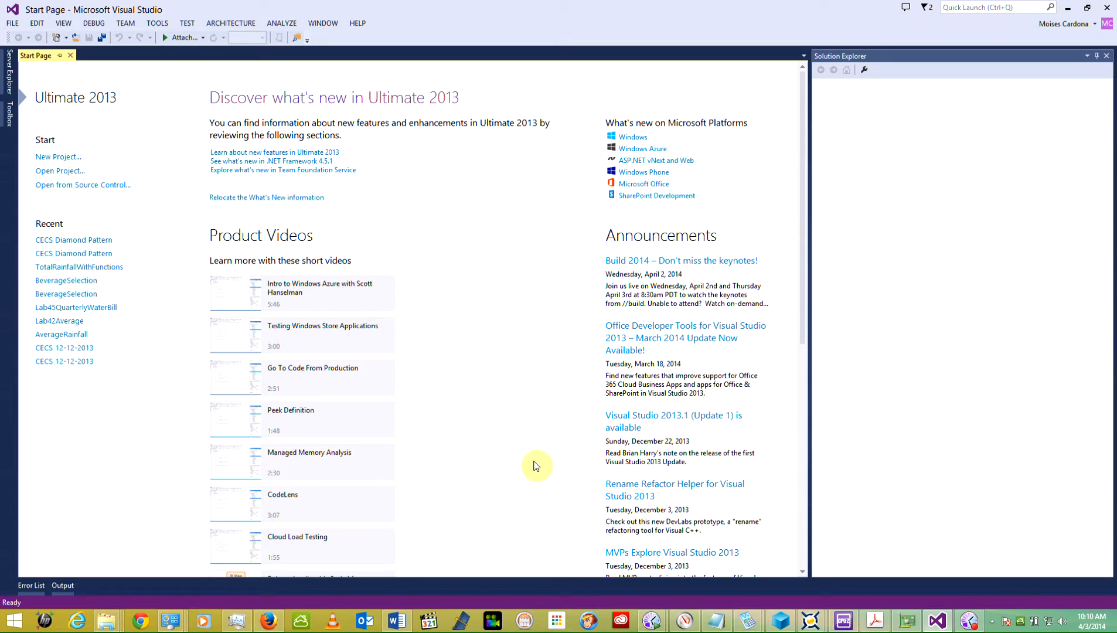
mouse_move(470, 294)
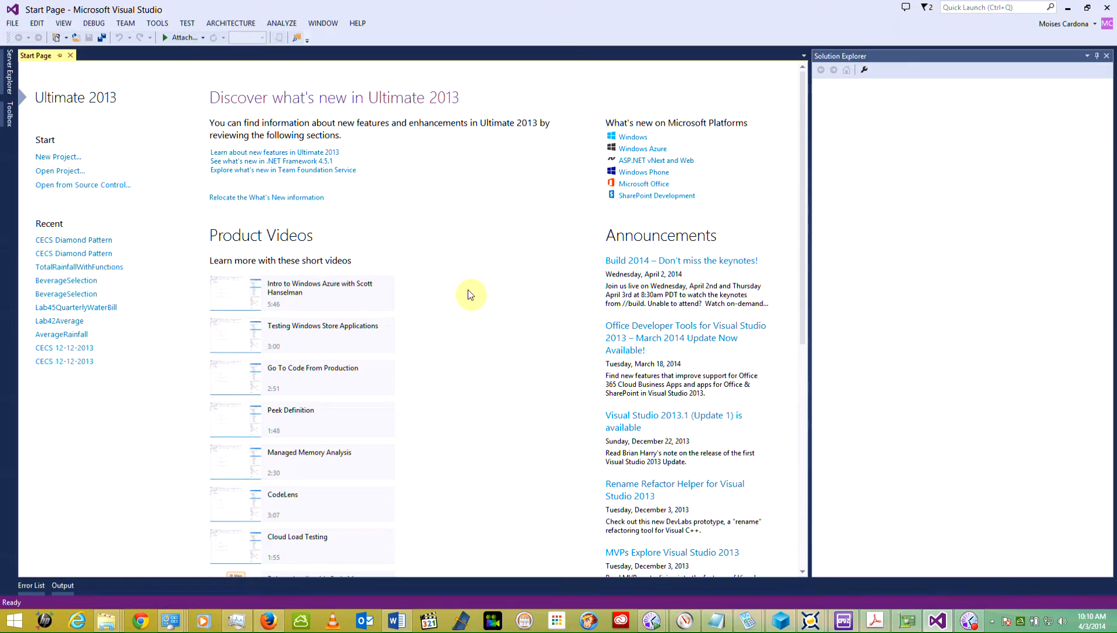
mouse_move(89, 157)
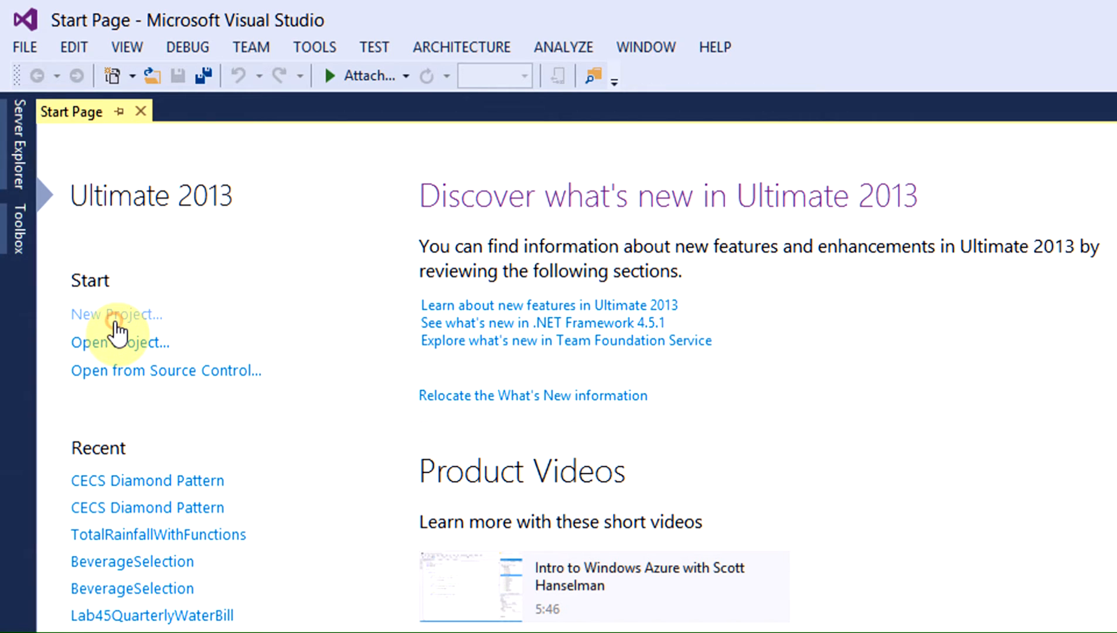
- Start a new Win32 Console Application project named DisplaySentenceUsingFunction
click(117, 314)
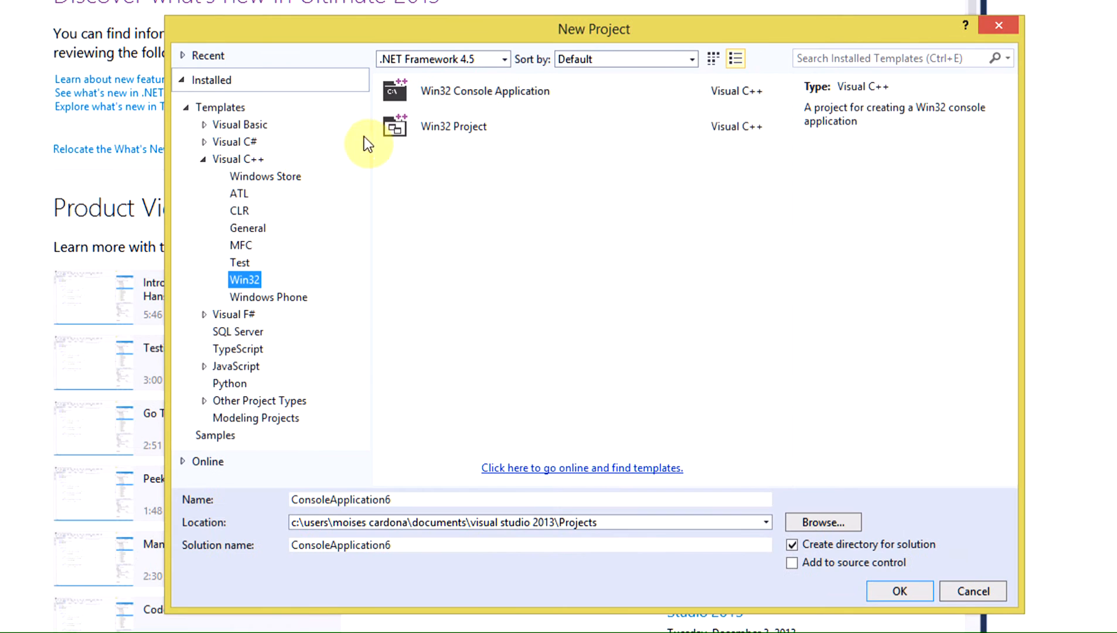
click(485, 90)
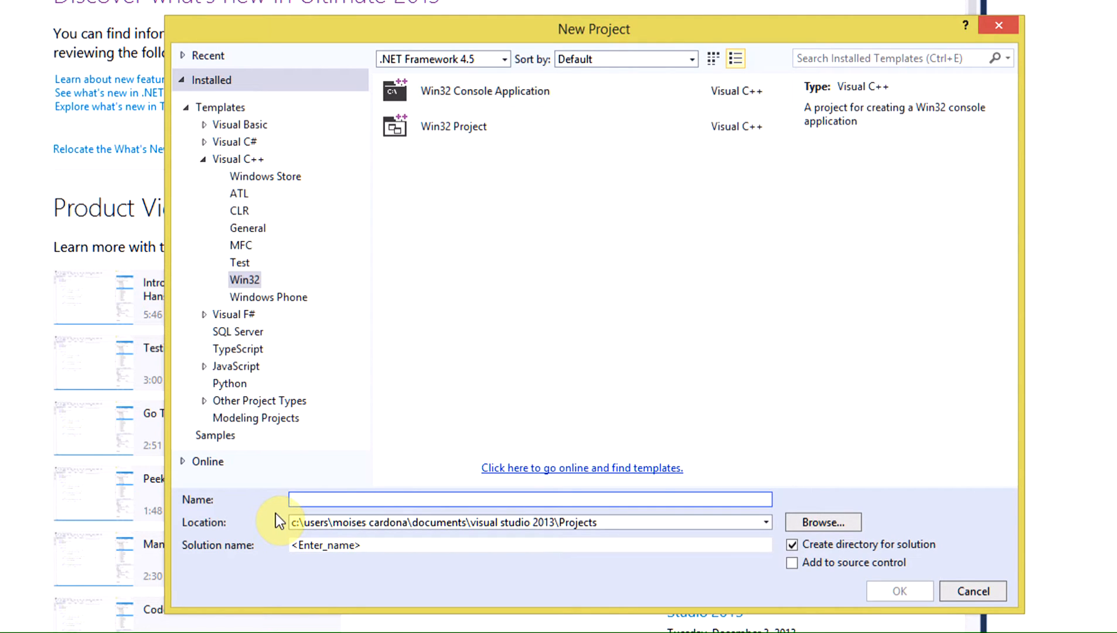
text(Display)
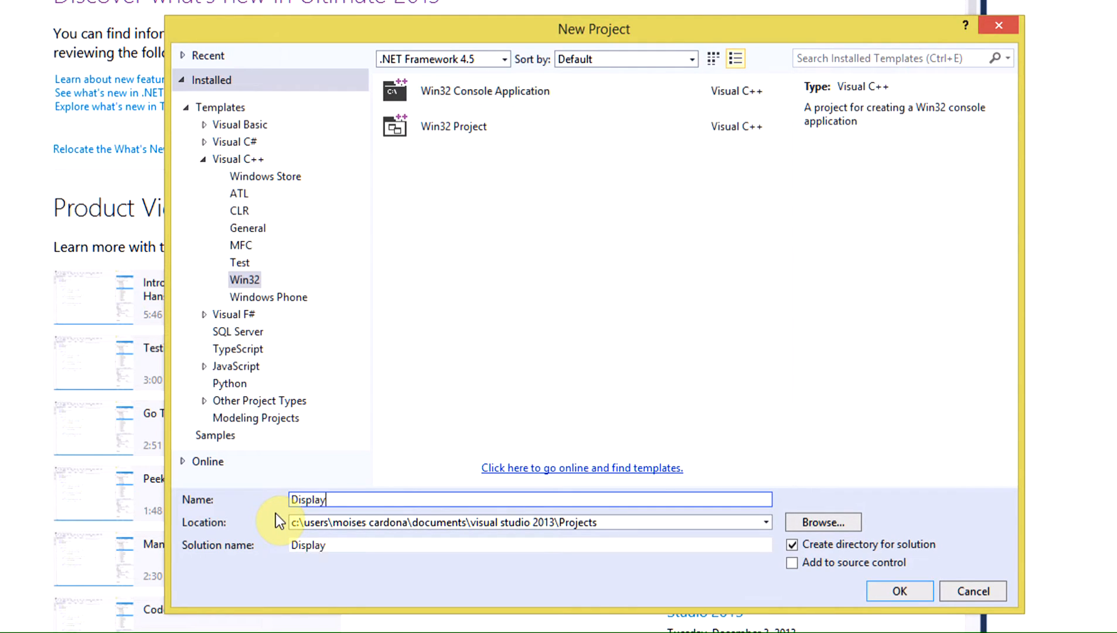
text(Sentence)
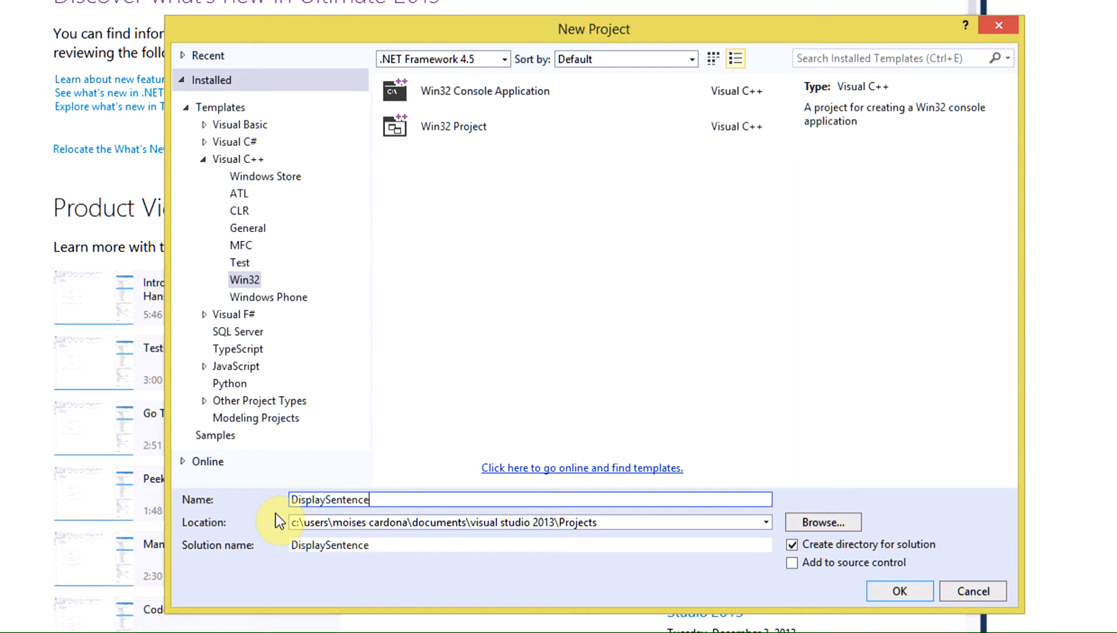
text(UsingFu)
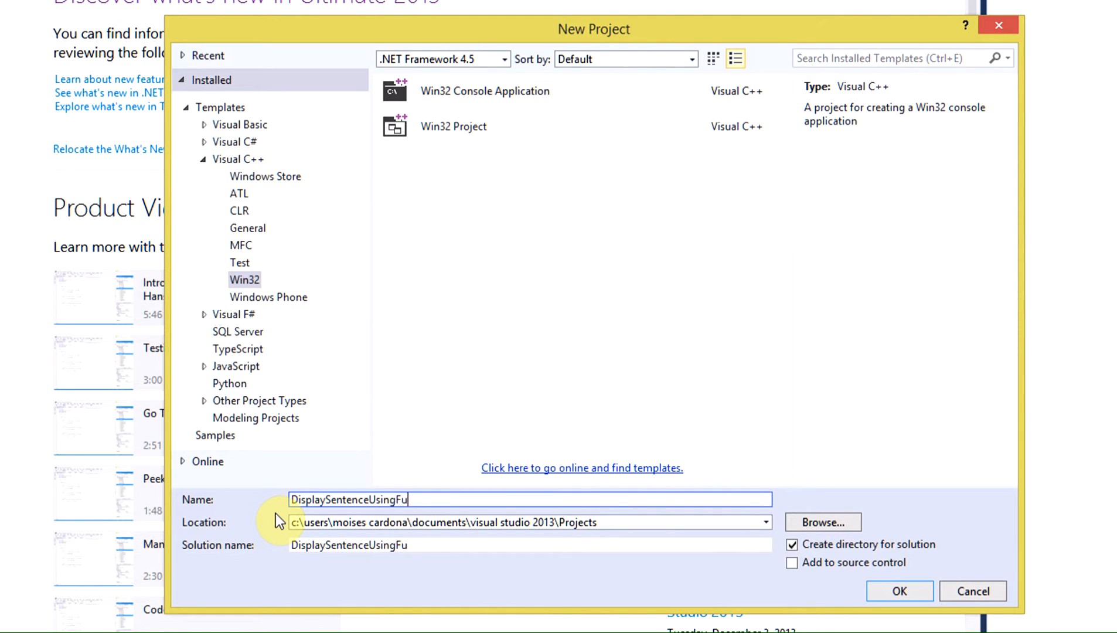
text(nction)
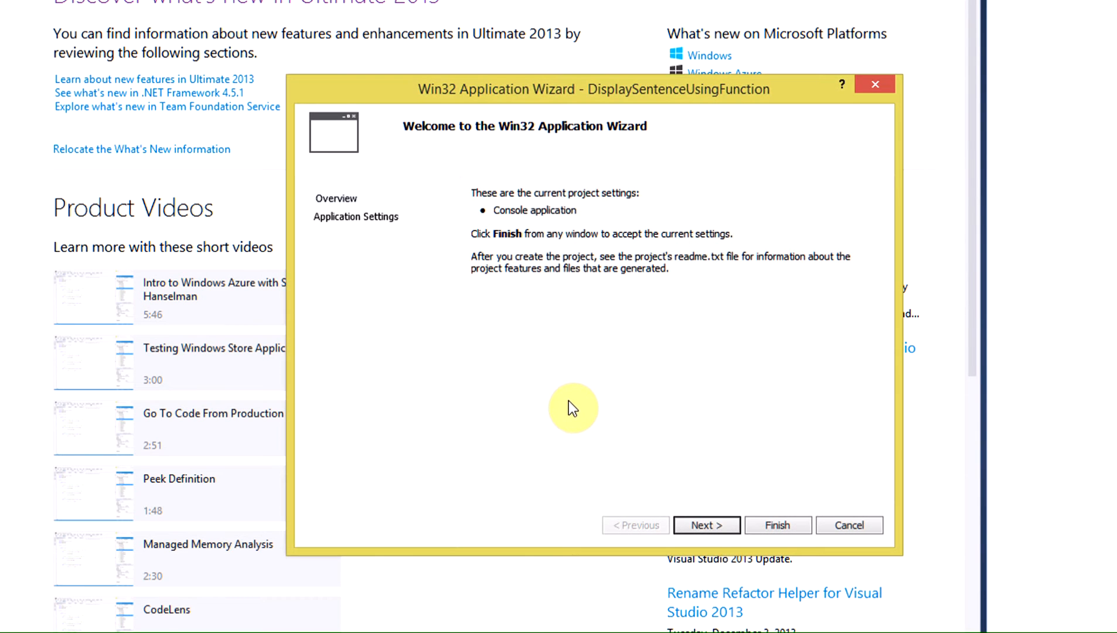
mouse_move(548, 267)
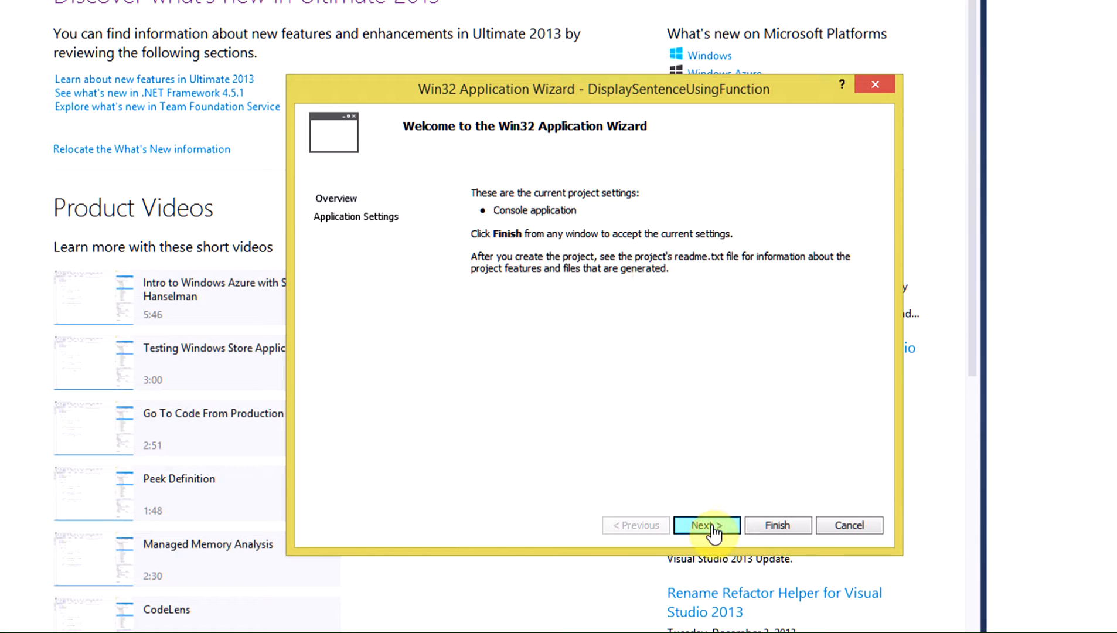
- Finish the Win32 Application Wizard with the Empty project option ticked
click(705, 525)
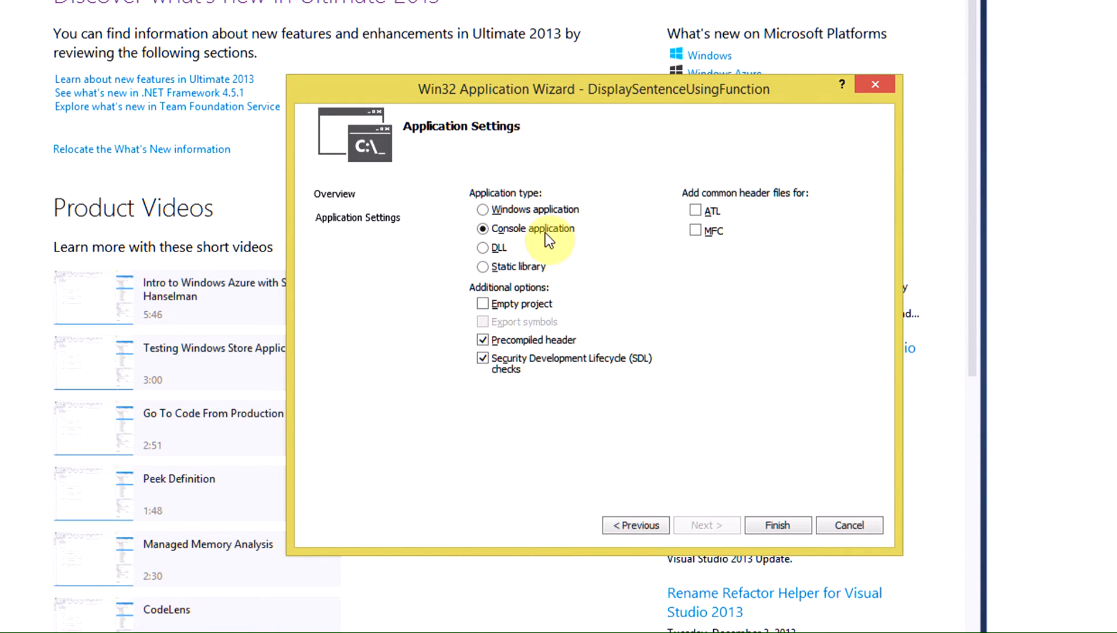
mouse_move(483, 304)
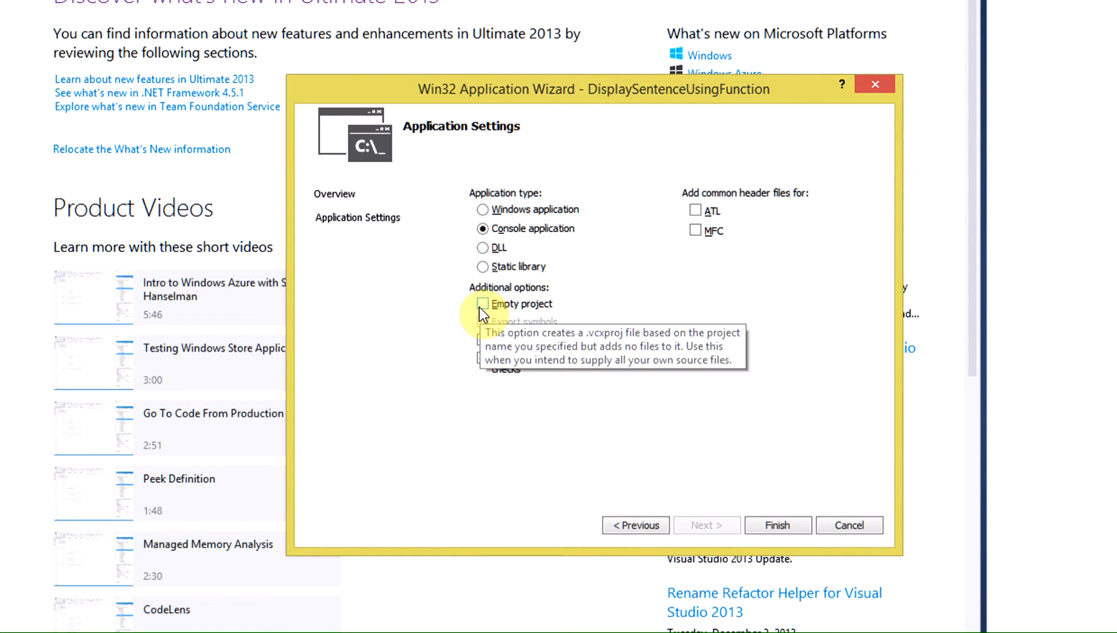
click(484, 304)
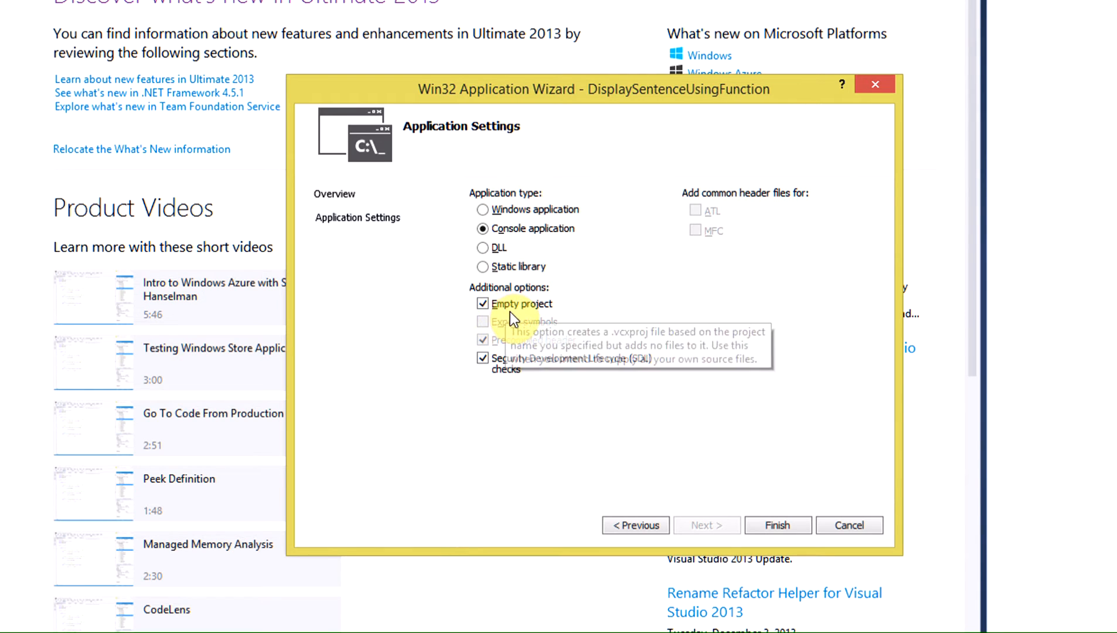
mouse_move(624, 257)
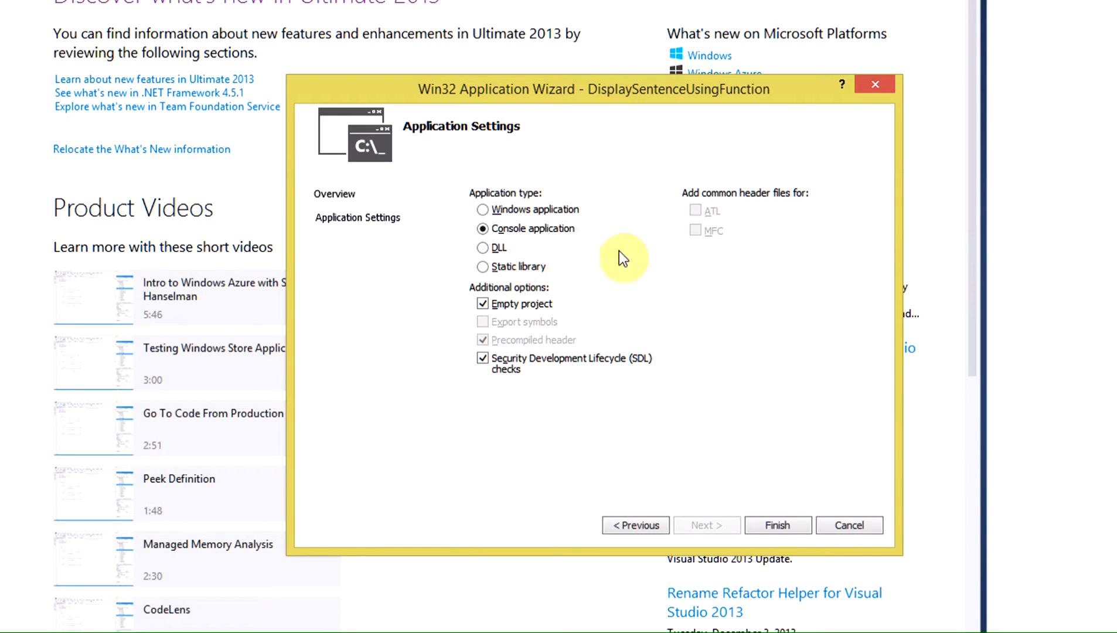
mouse_move(767, 502)
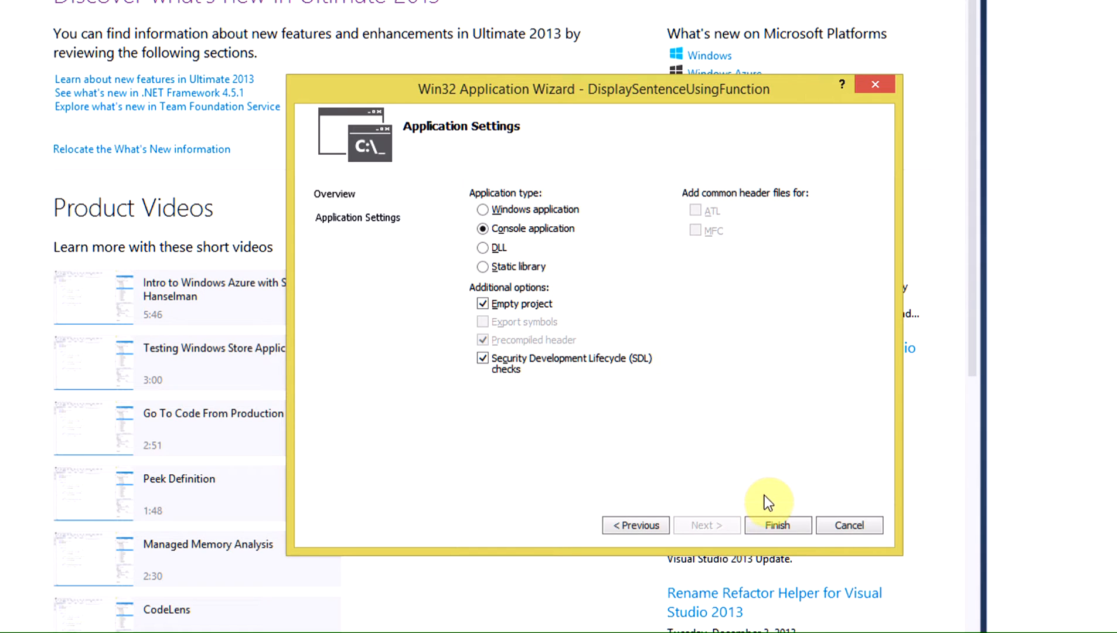
click(777, 525)
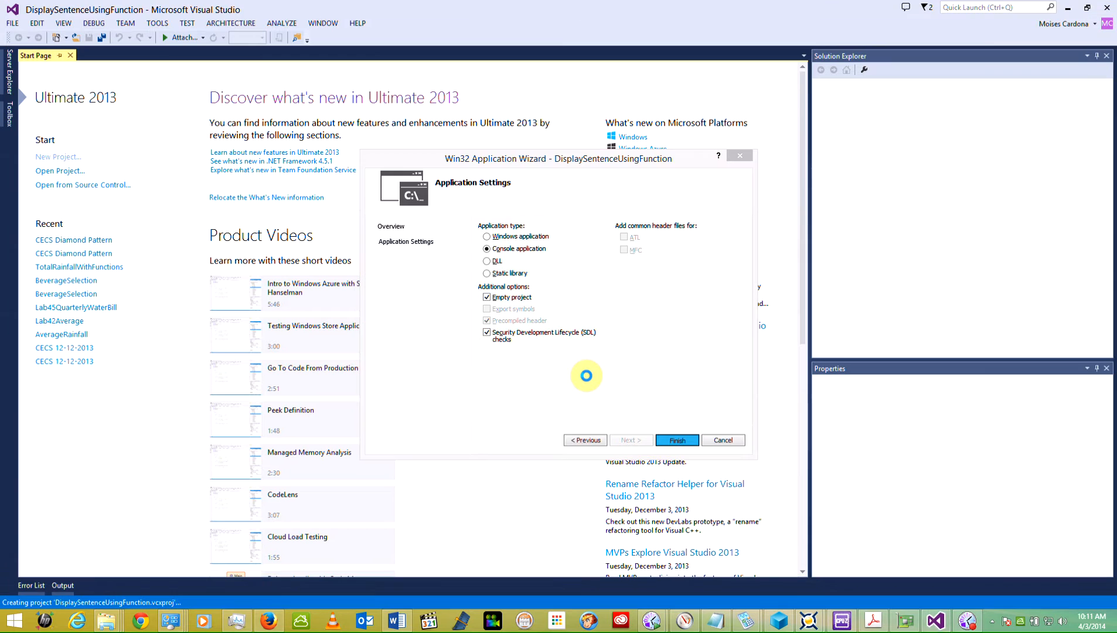
click(675, 439)
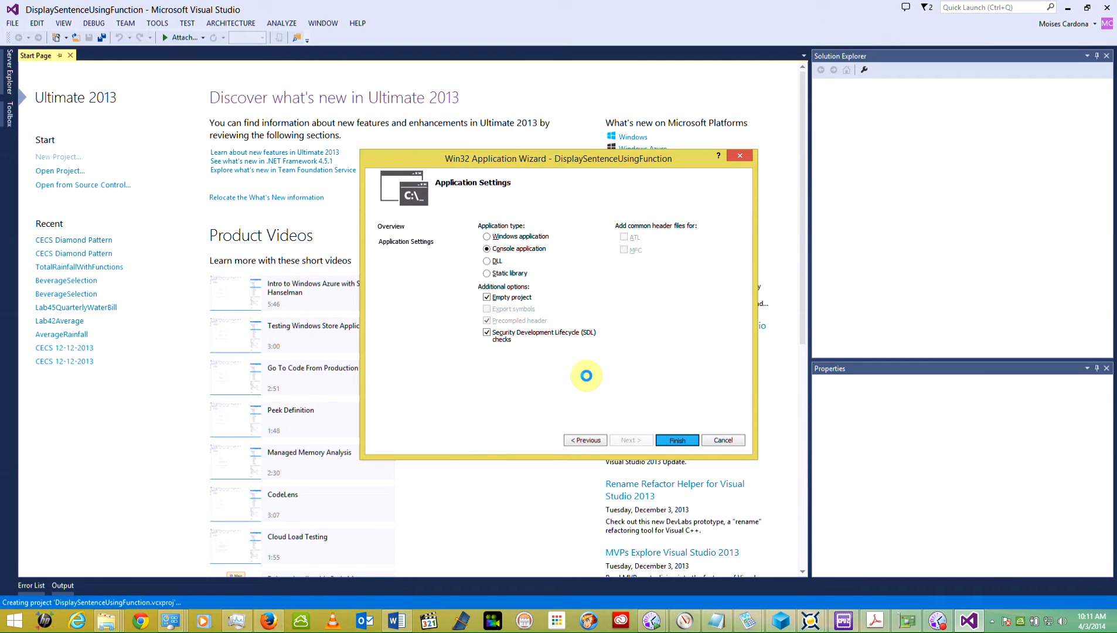
click(675, 440)
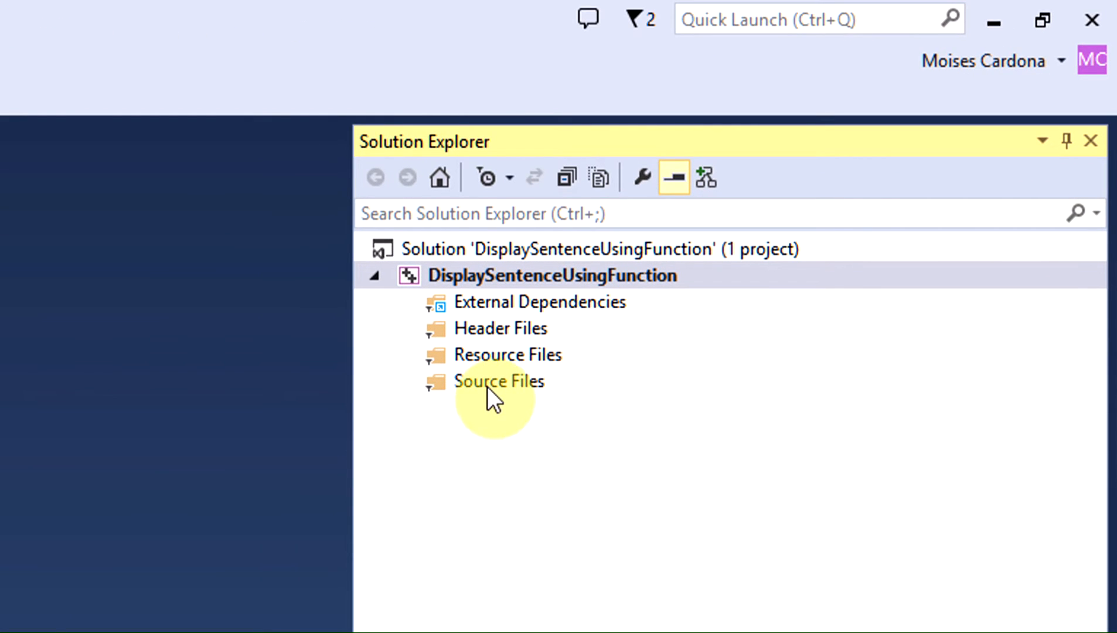
mouse_move(513, 392)
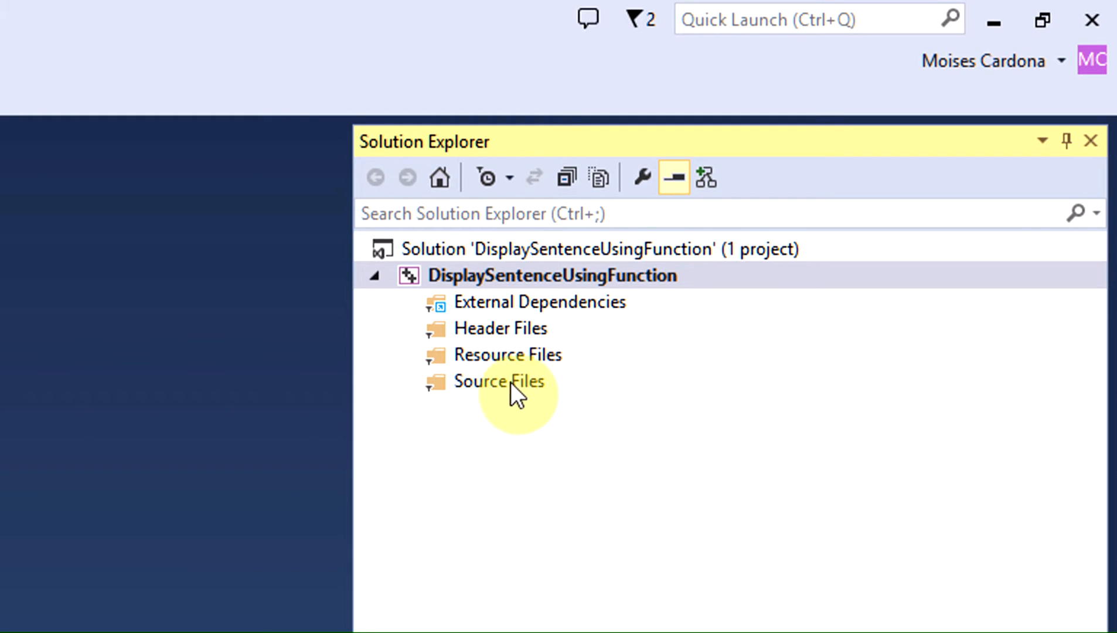
- Add a new C++ source file main.cpp to the project's Source Files folder
click(498, 381)
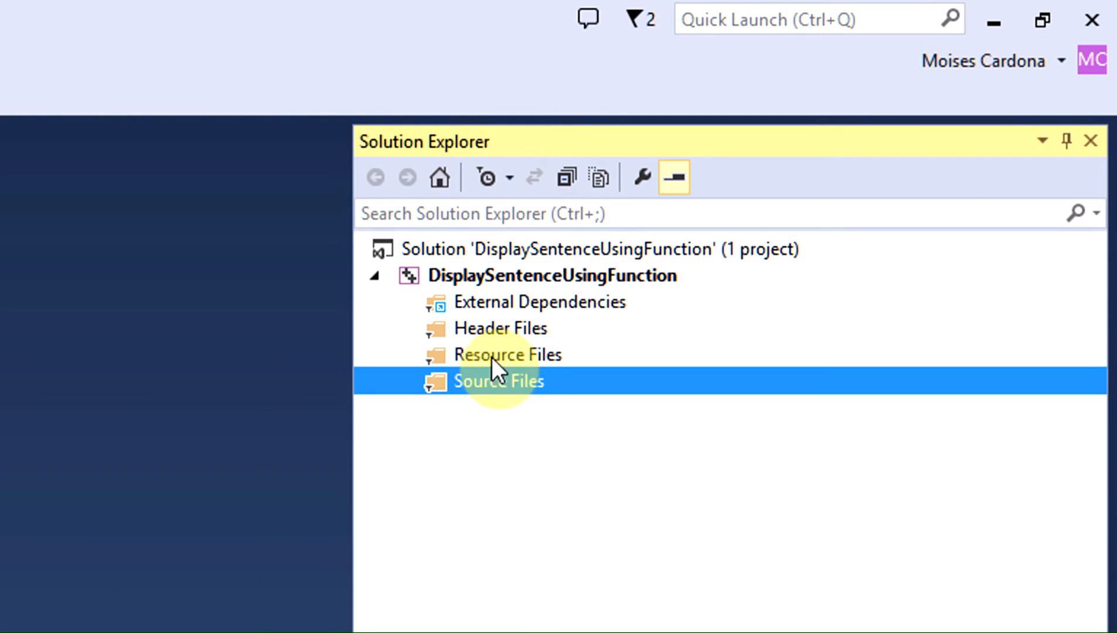
mouse_move(488, 403)
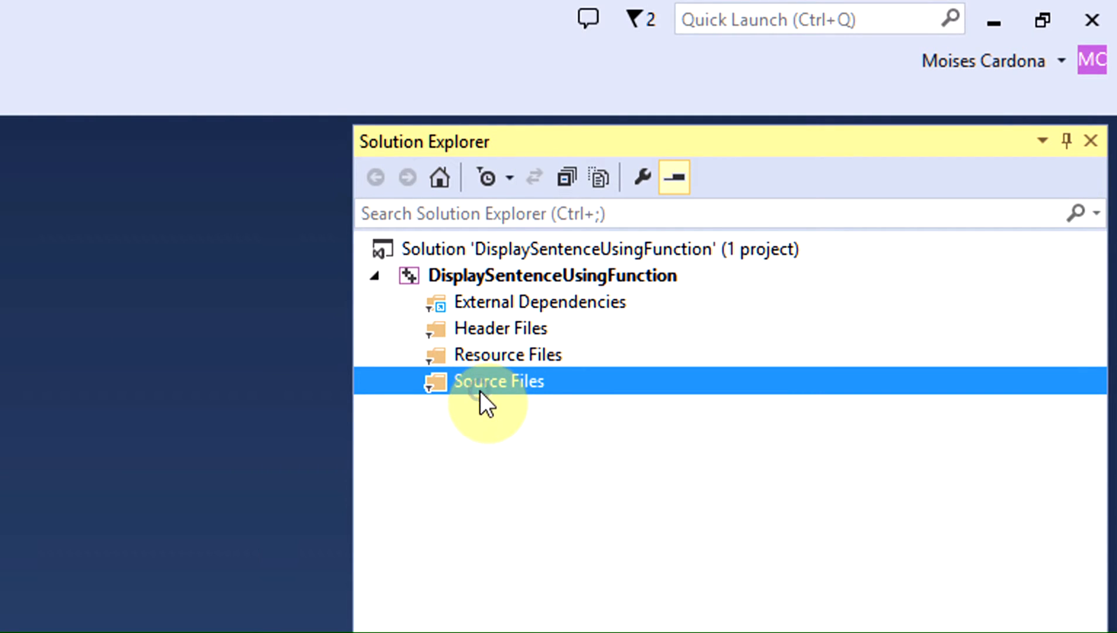
right_click(498, 381)
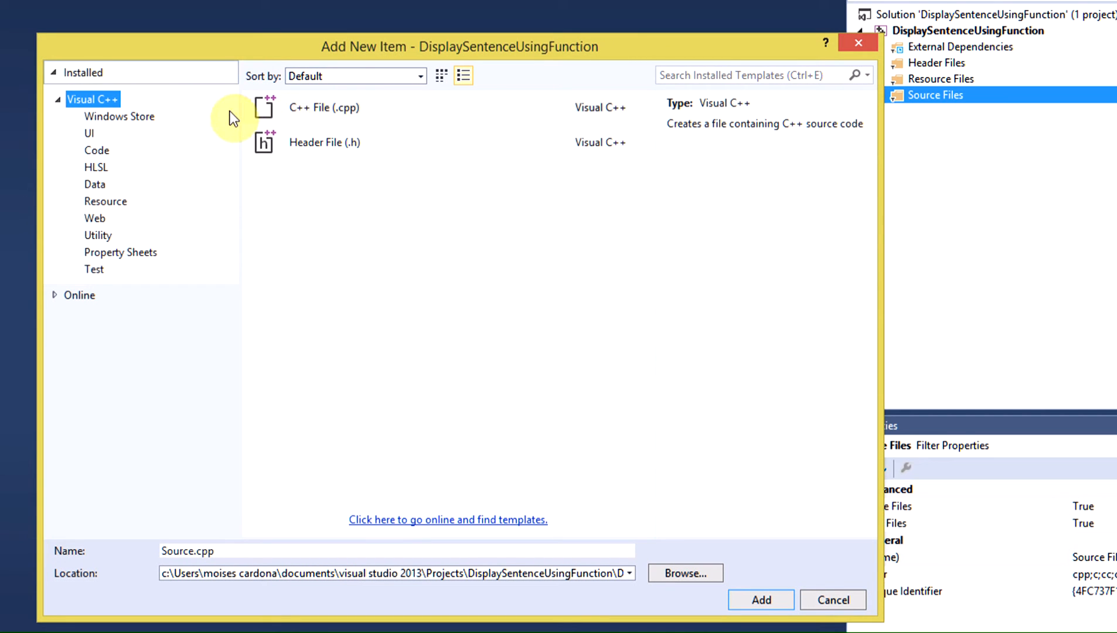
click(325, 106)
text(main)
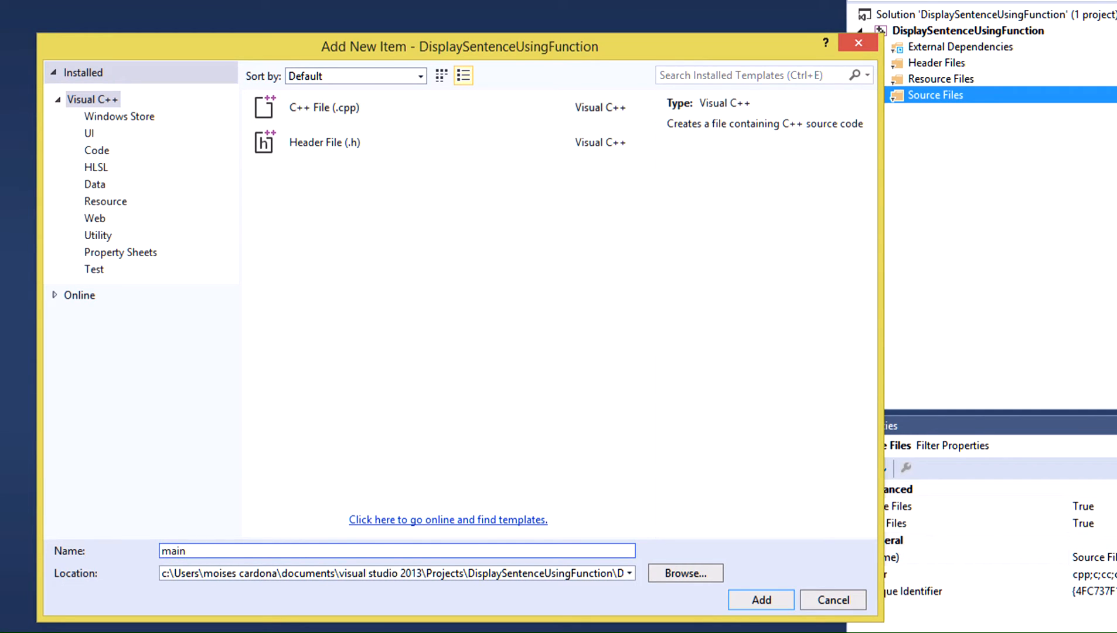
mouse_move(669, 605)
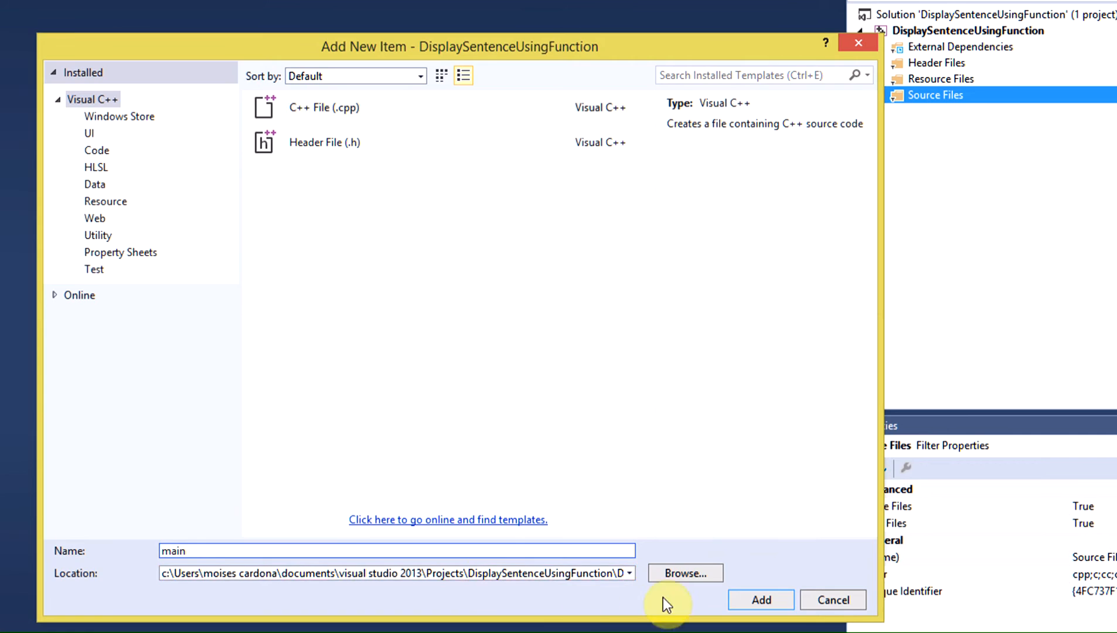
click(760, 599)
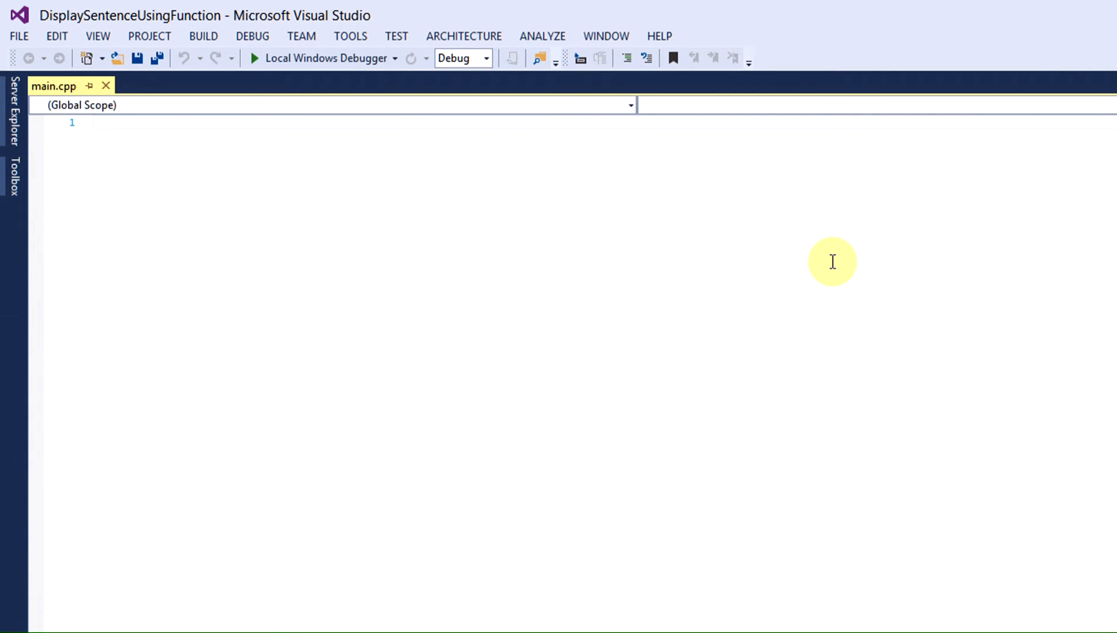
- Write #include <iostream> and using namespace std; at the top of main.cpp
text(#)
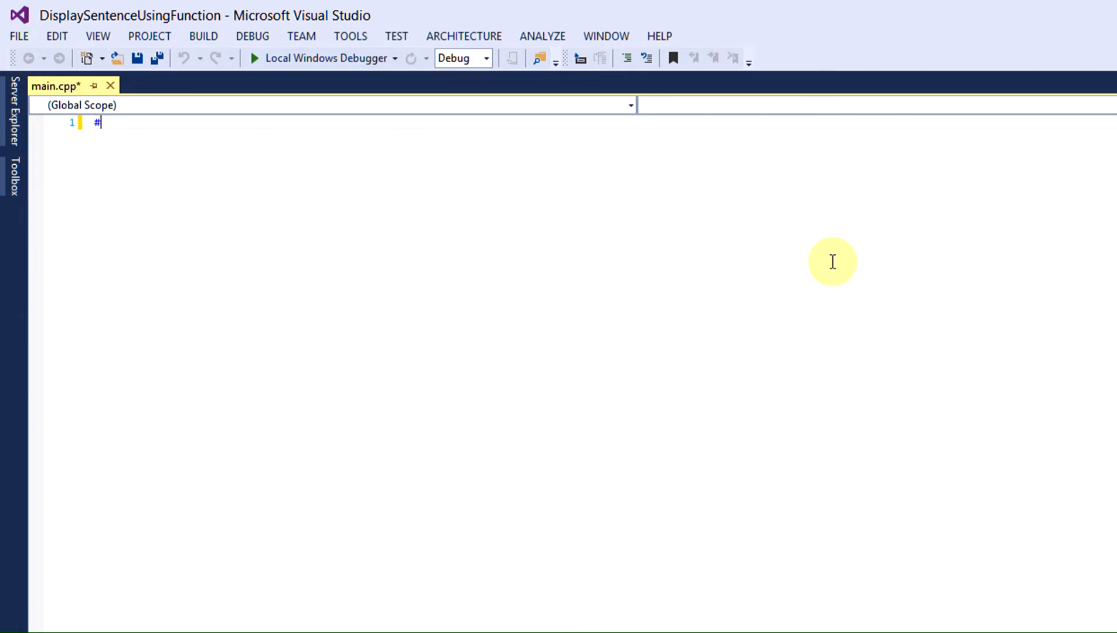
text(include <iostream>)
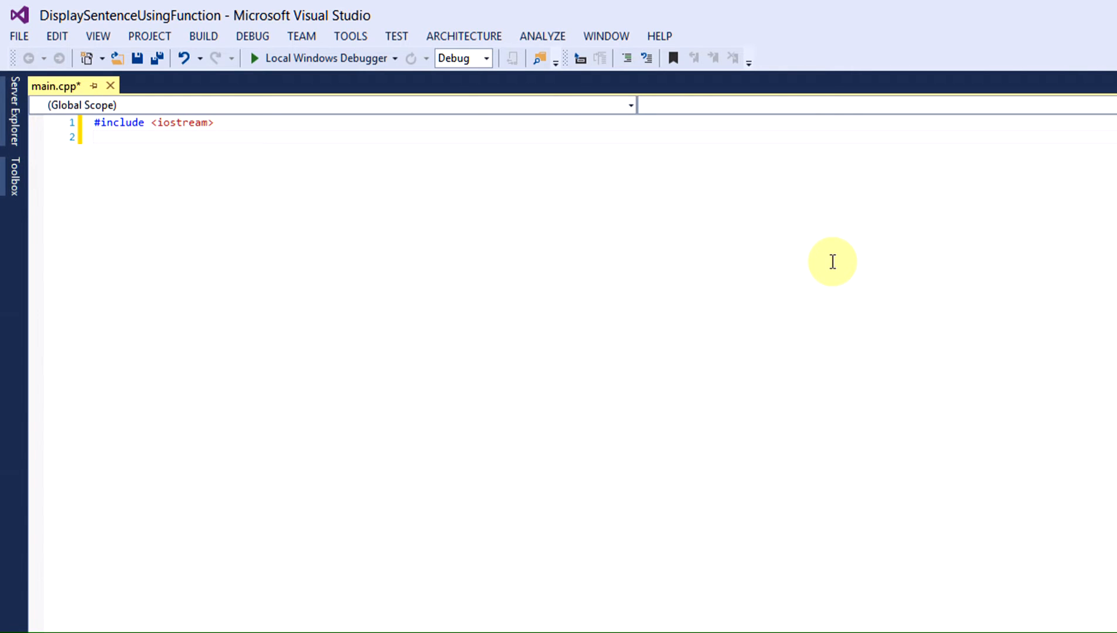
click(95, 137)
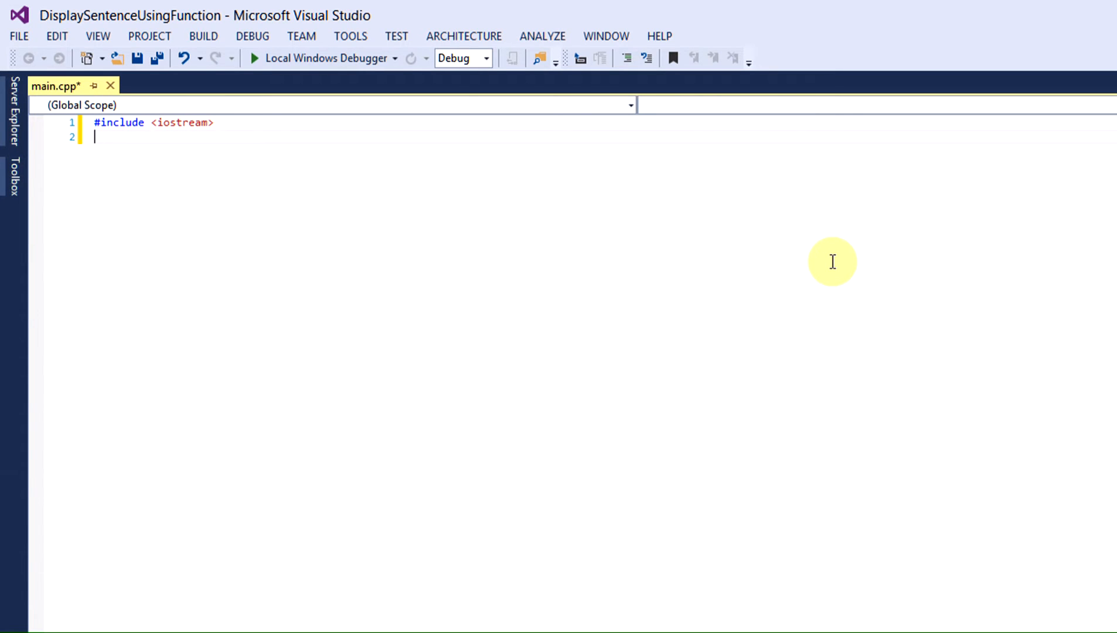
text(using namespace std;)
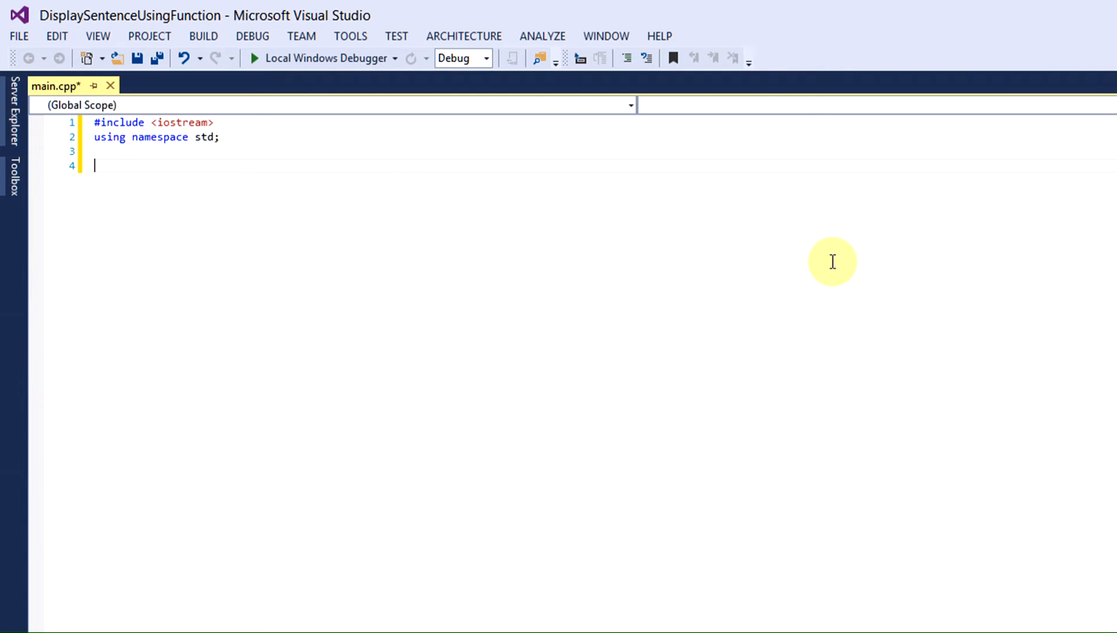
- Declare the prototype void showSentence(); below the namespace line
text(void)
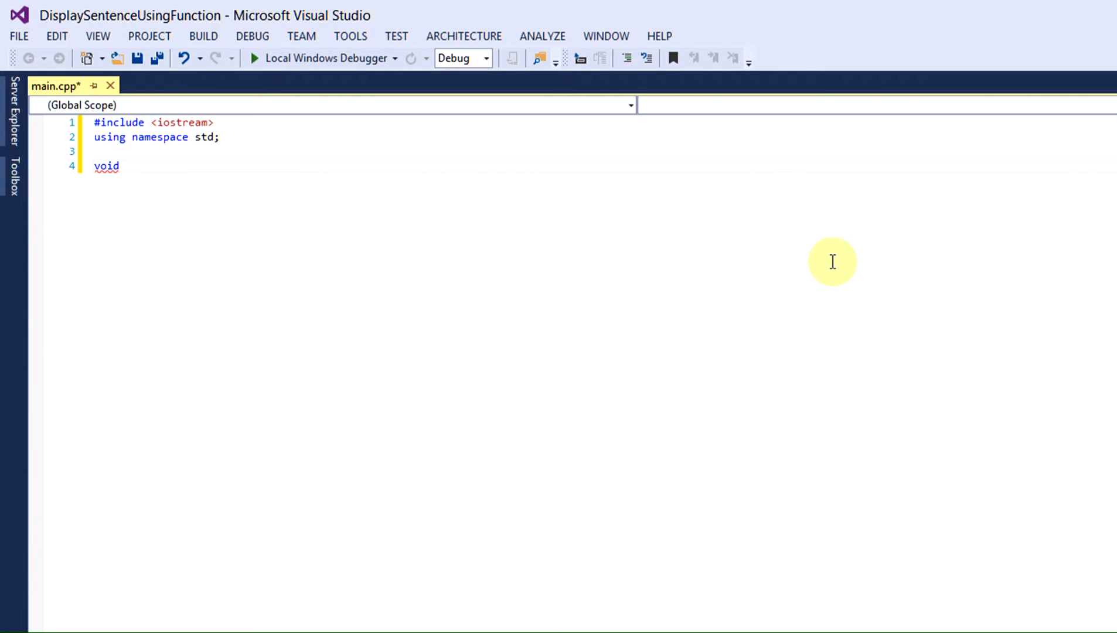
text(showSe)
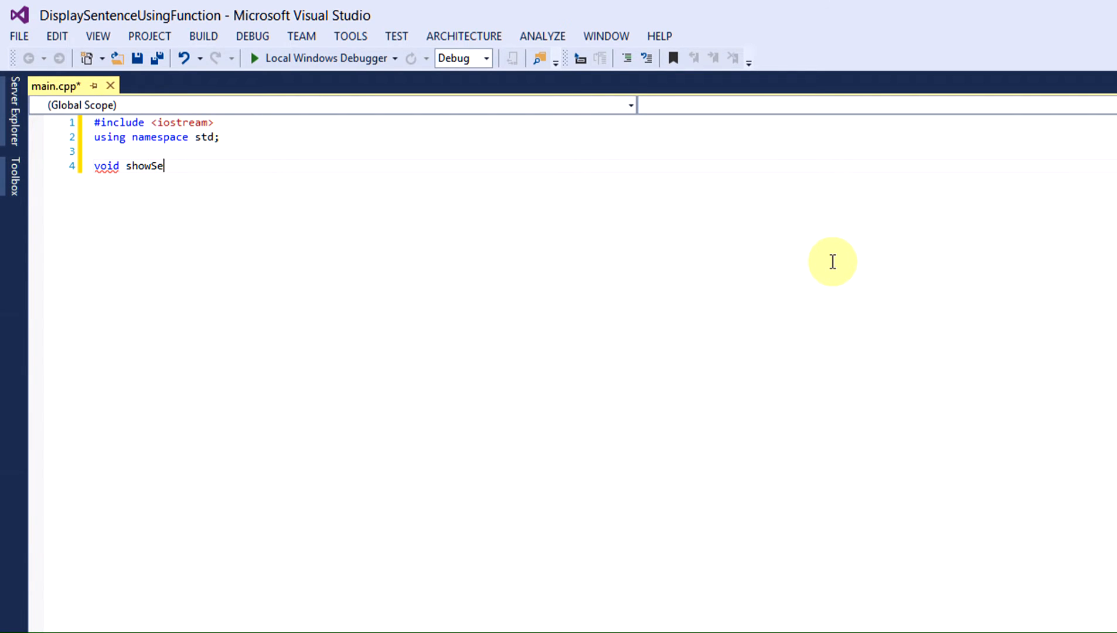
text(ntence())
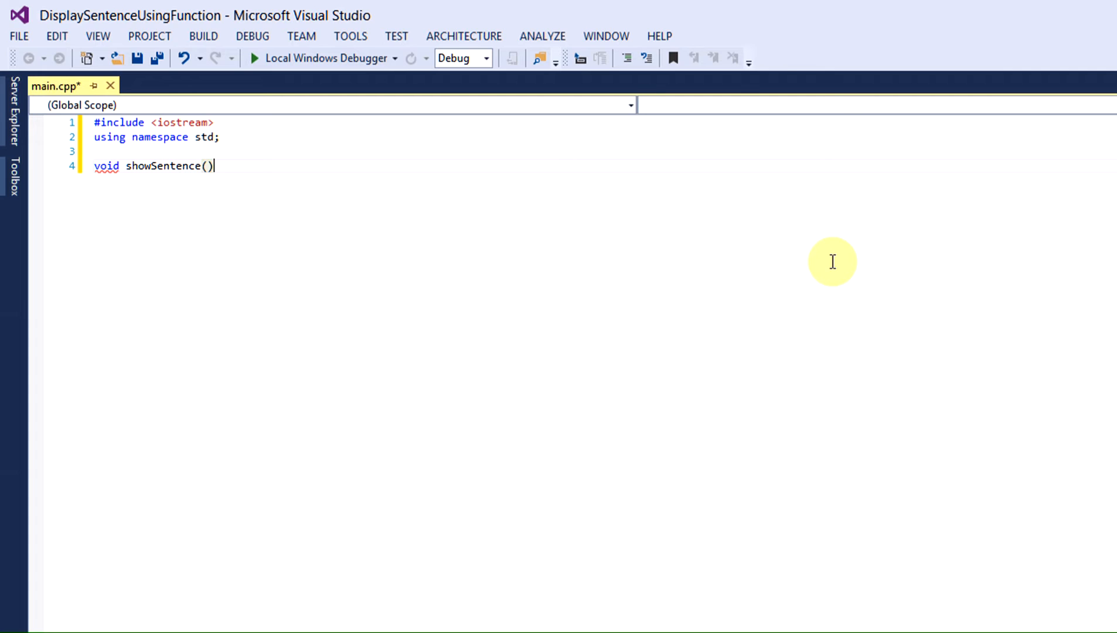
text(;)
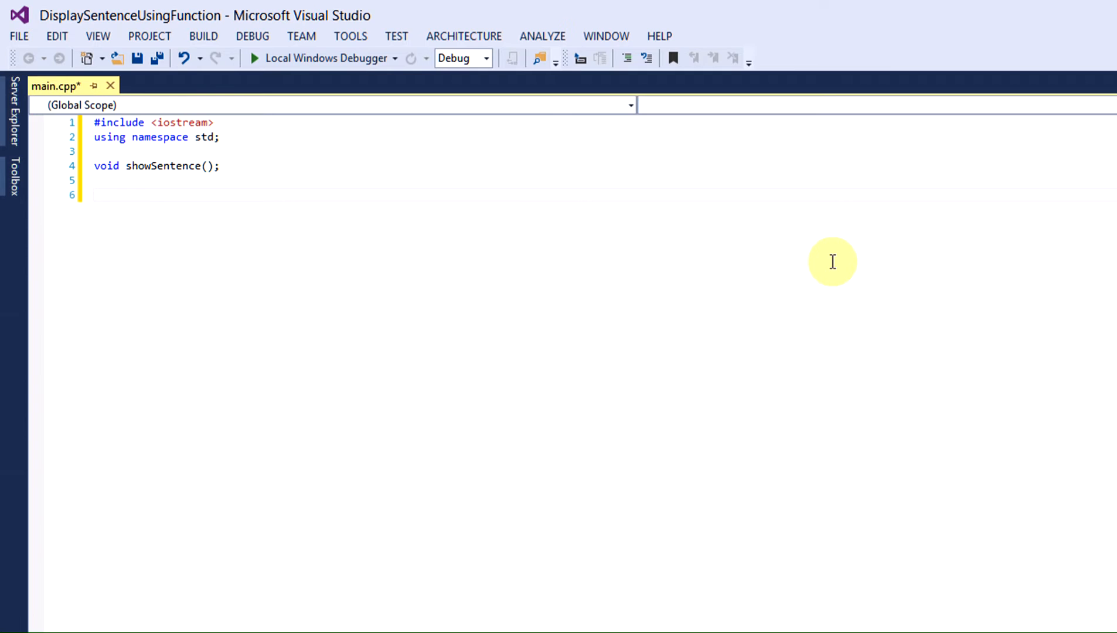
- Write int main() with braces and a showSentence(); call inside its body
click(95, 193)
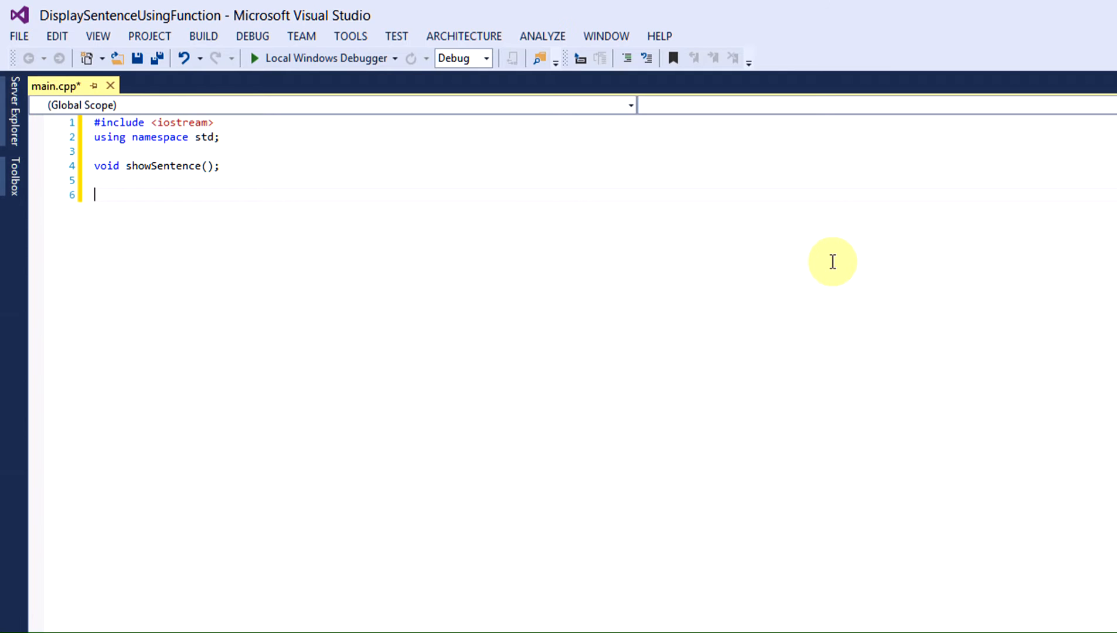
text(int main())
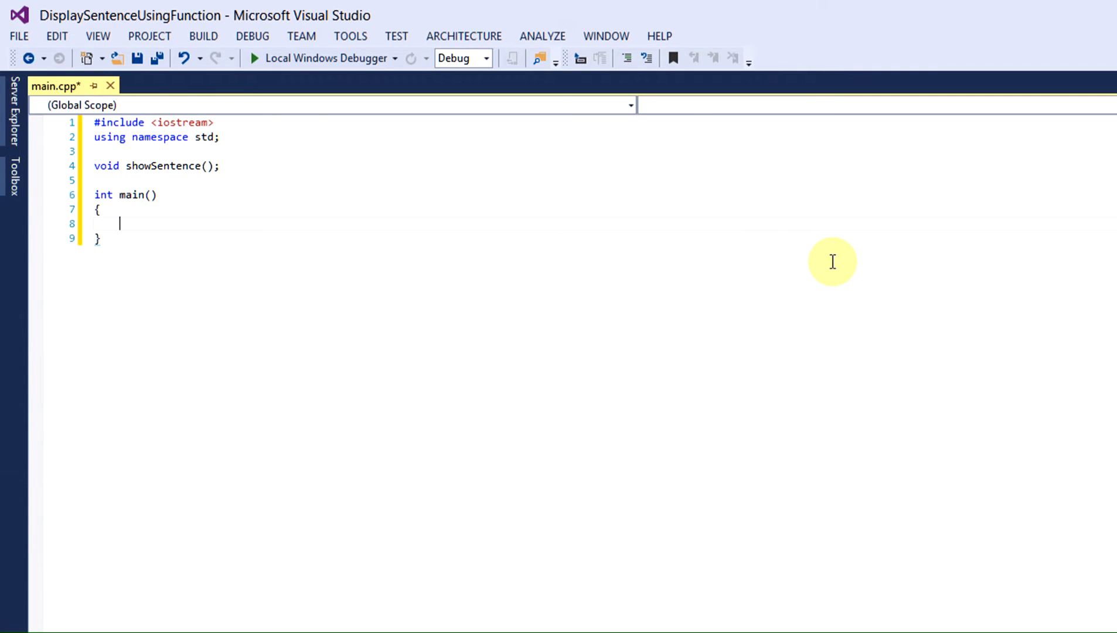
click(143, 223)
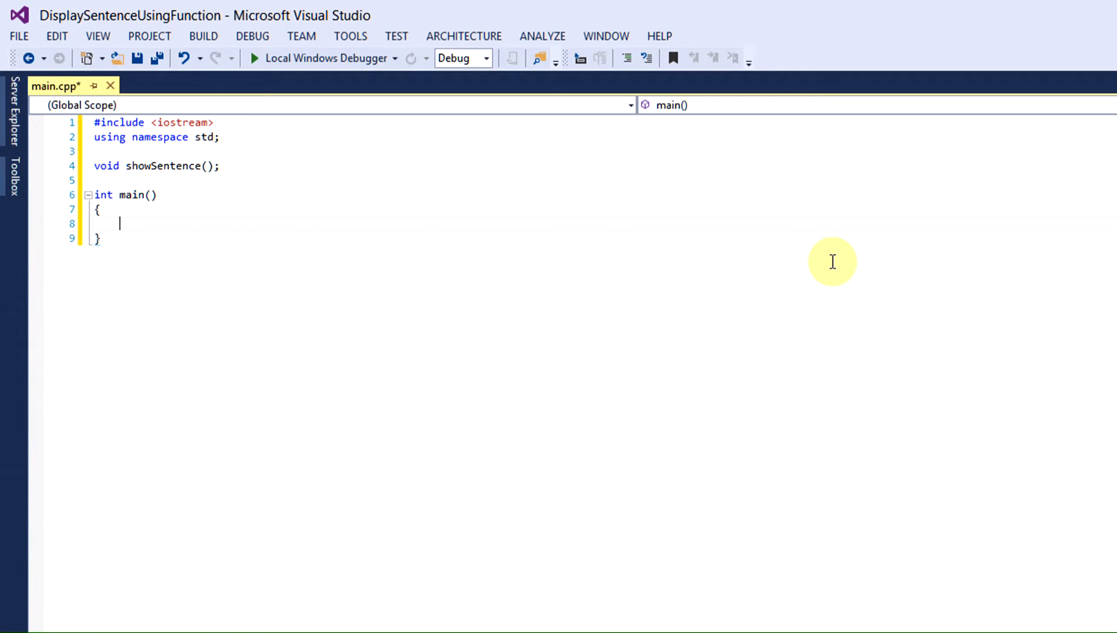
text(showSencet)
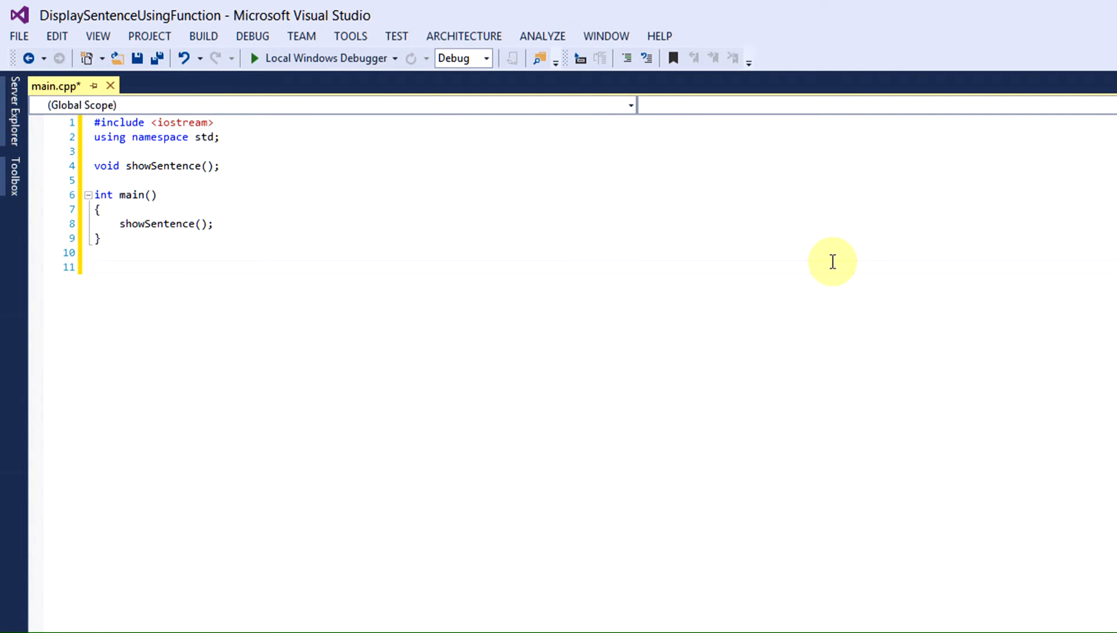
click(95, 266)
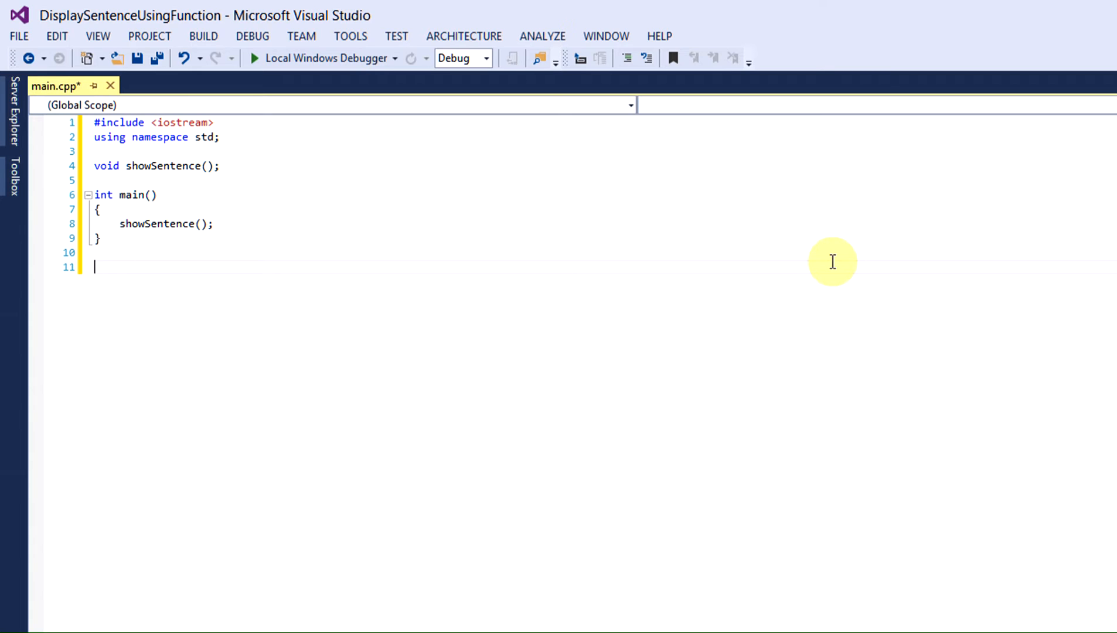
- Define void showSencente() after main and begin its body with cout << "
text(void show)
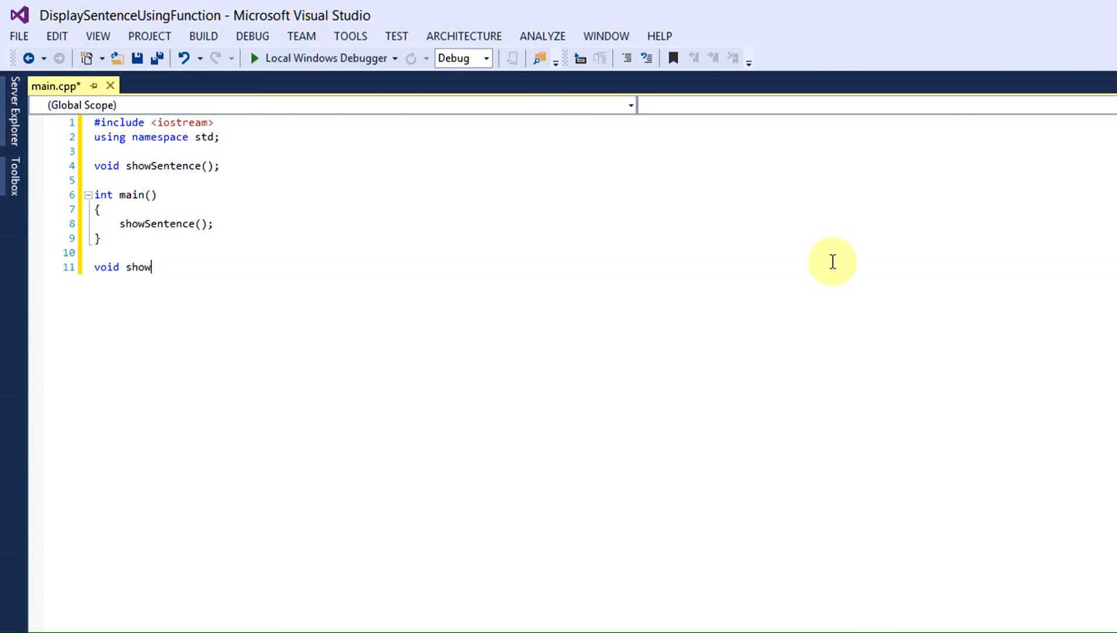
text(Sencente())
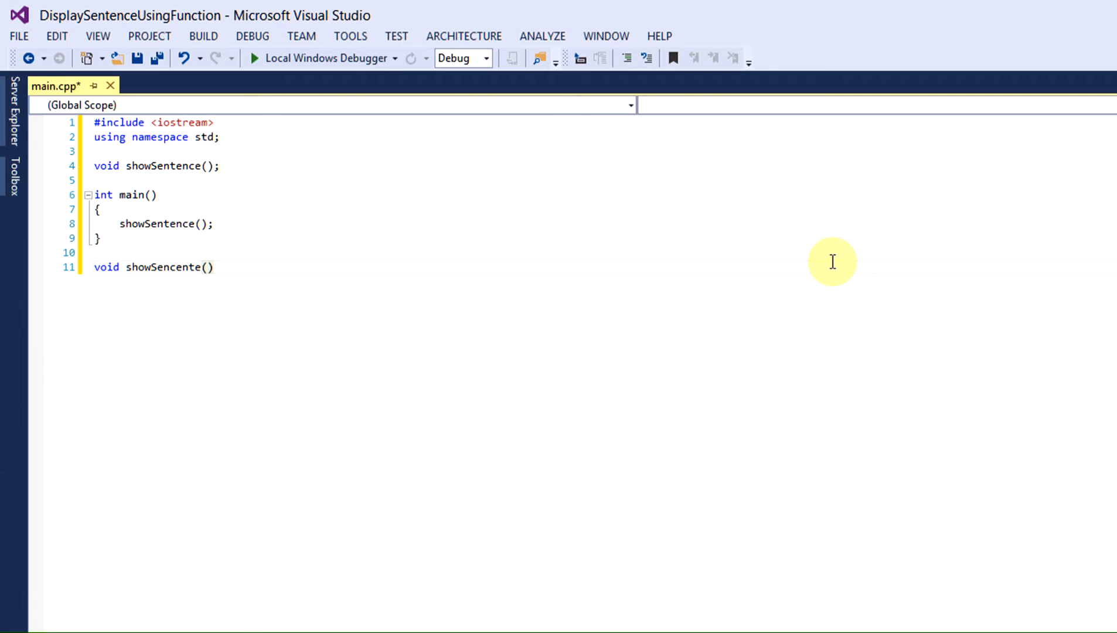
text({)
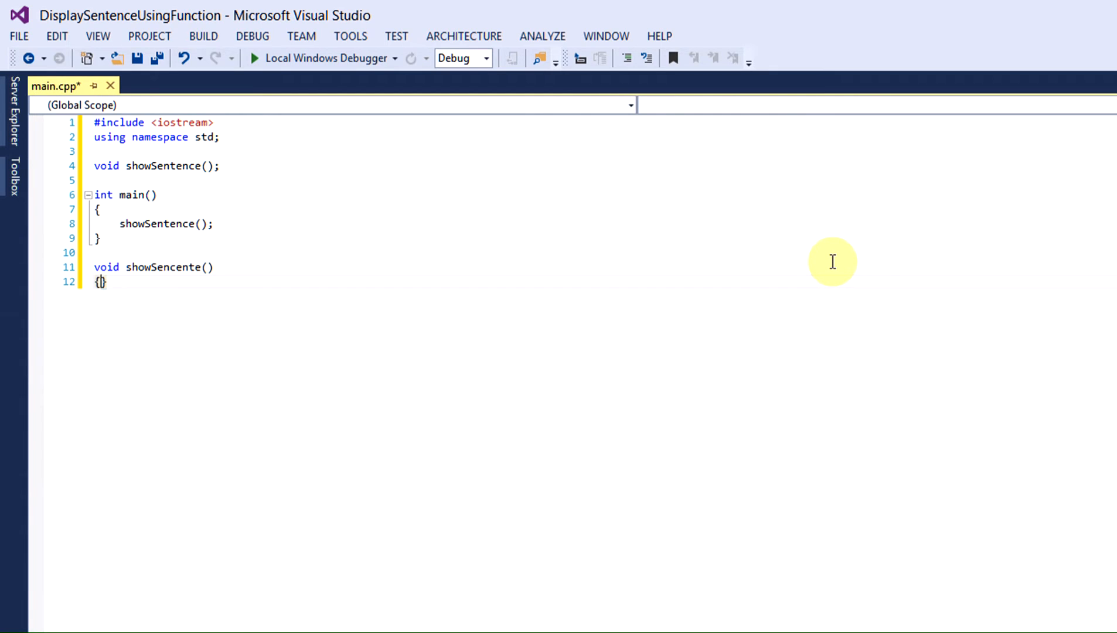
key(Return)
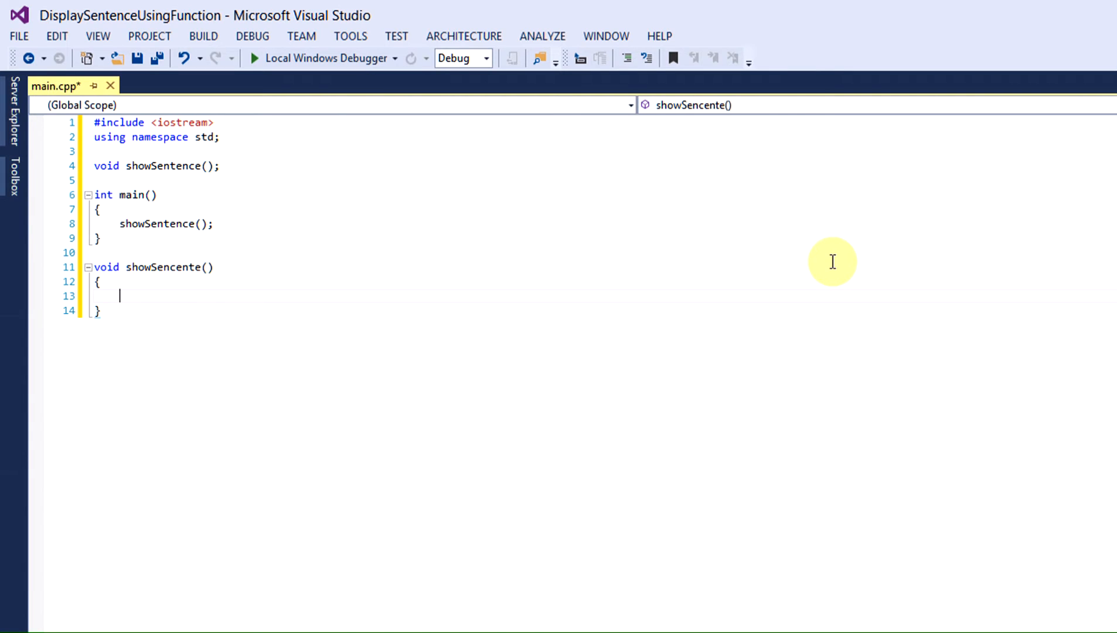
text(cout <<)
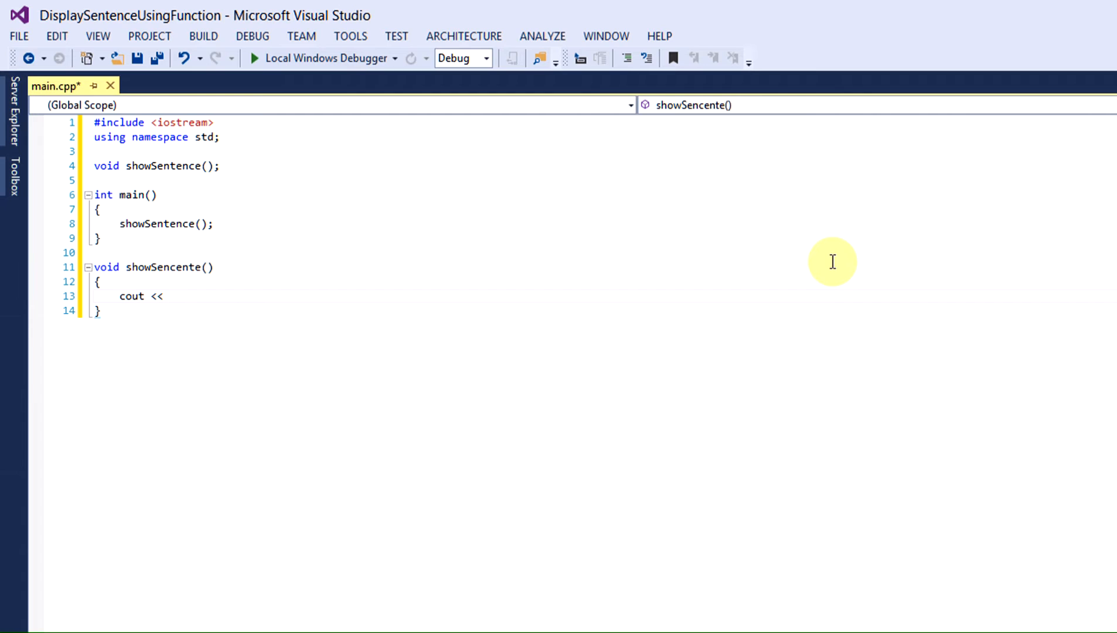
text("Now)
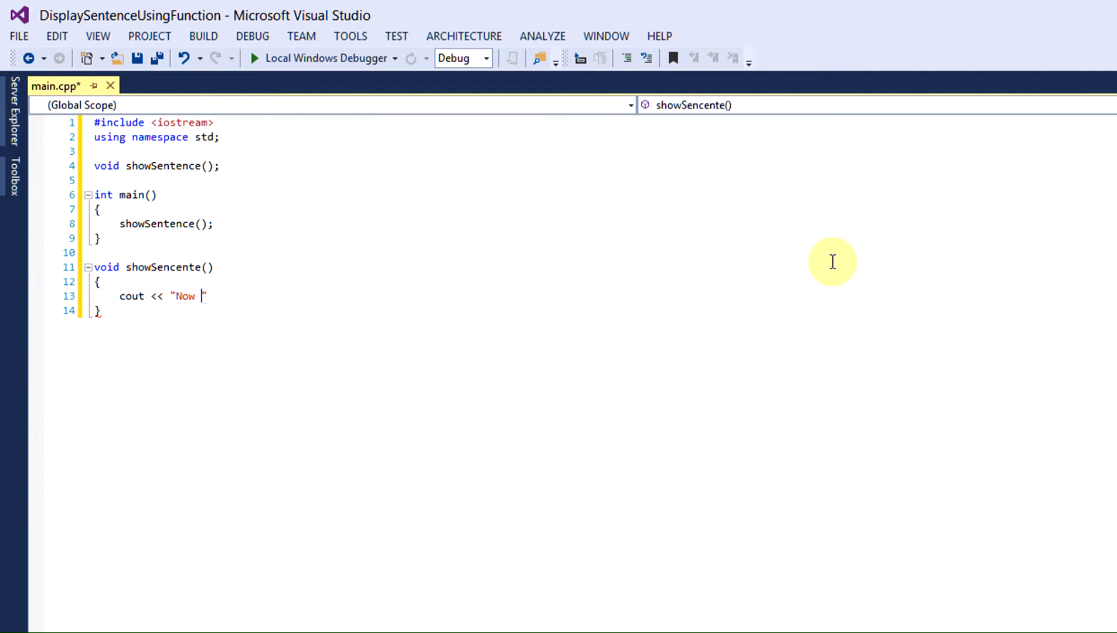
- Output "Now is the time for all good men to come to the aid of their party" followed by endl;
text(is the time)
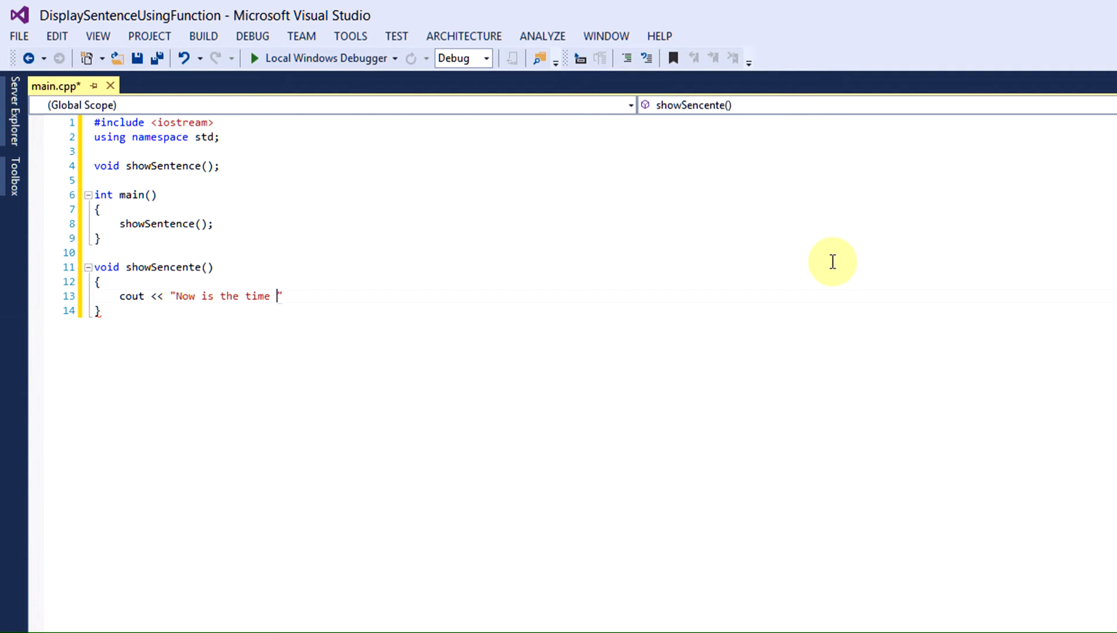
text(for all g)
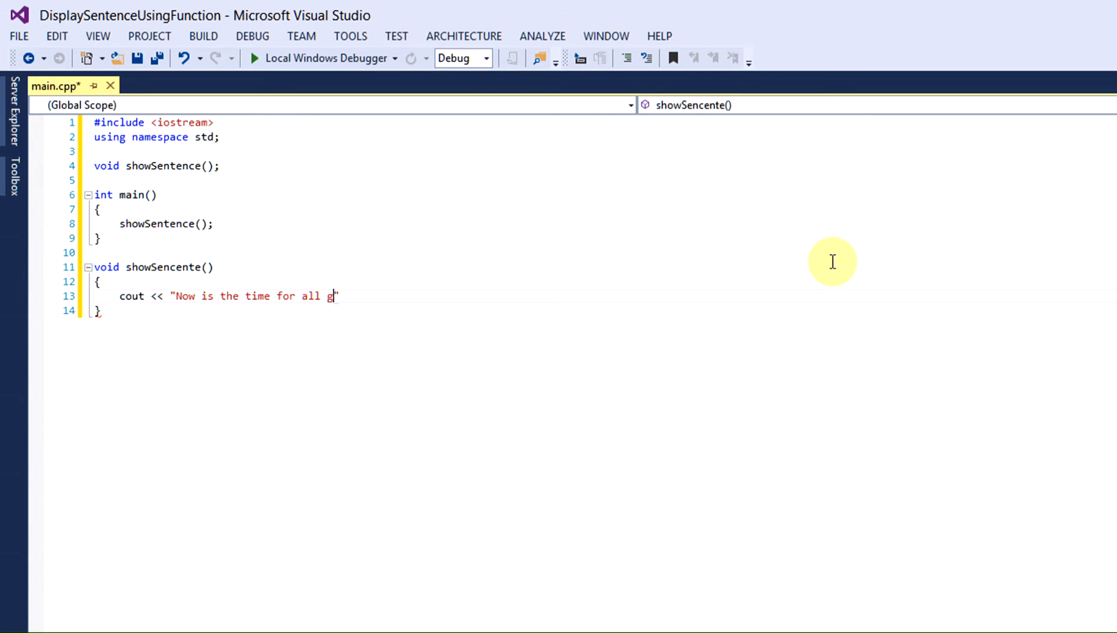
text(ood men to come)
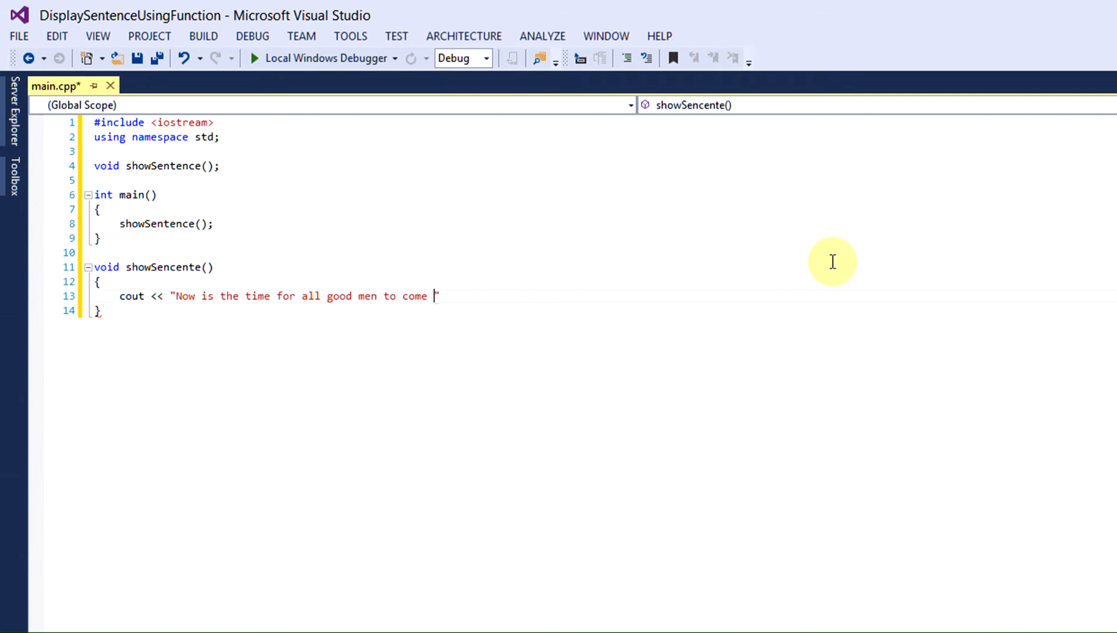
text(to the aid o)
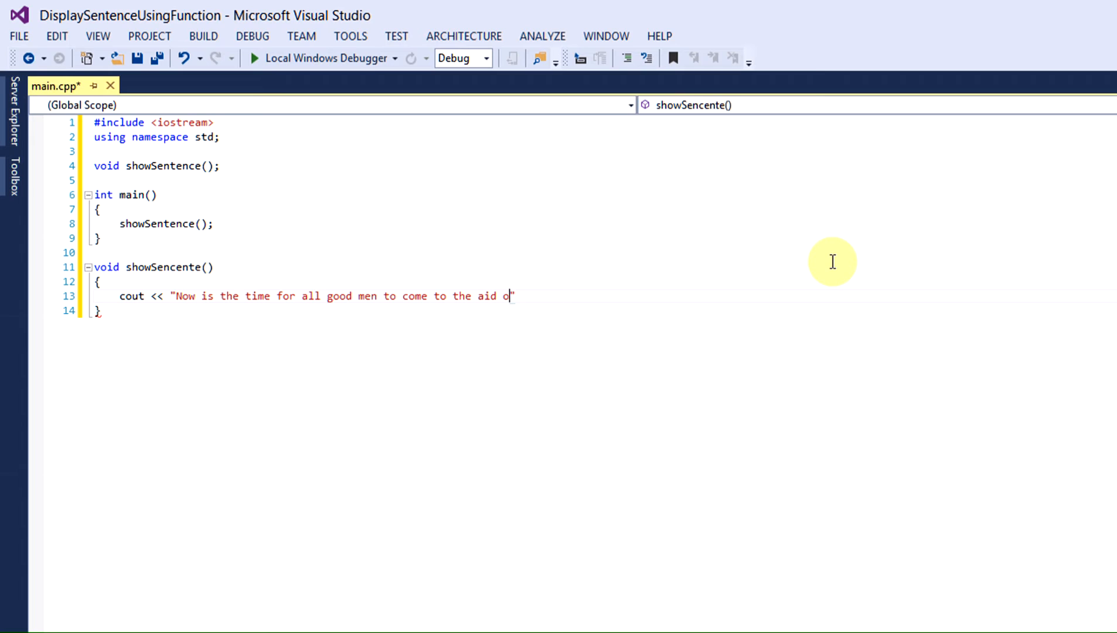
text(f their party)
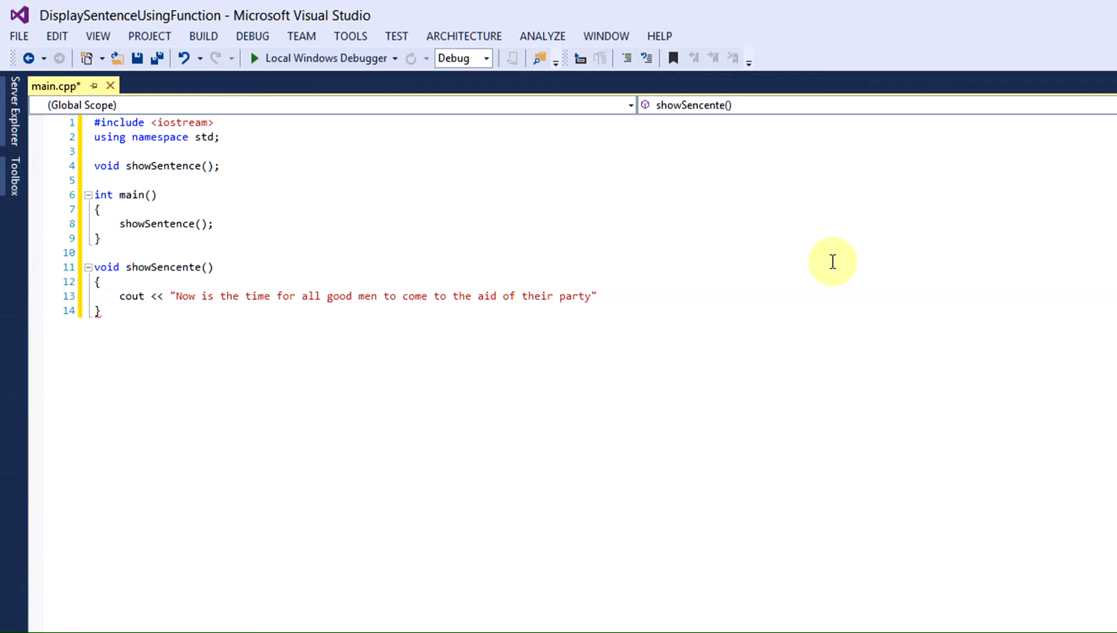
click(603, 295)
text( << endl)
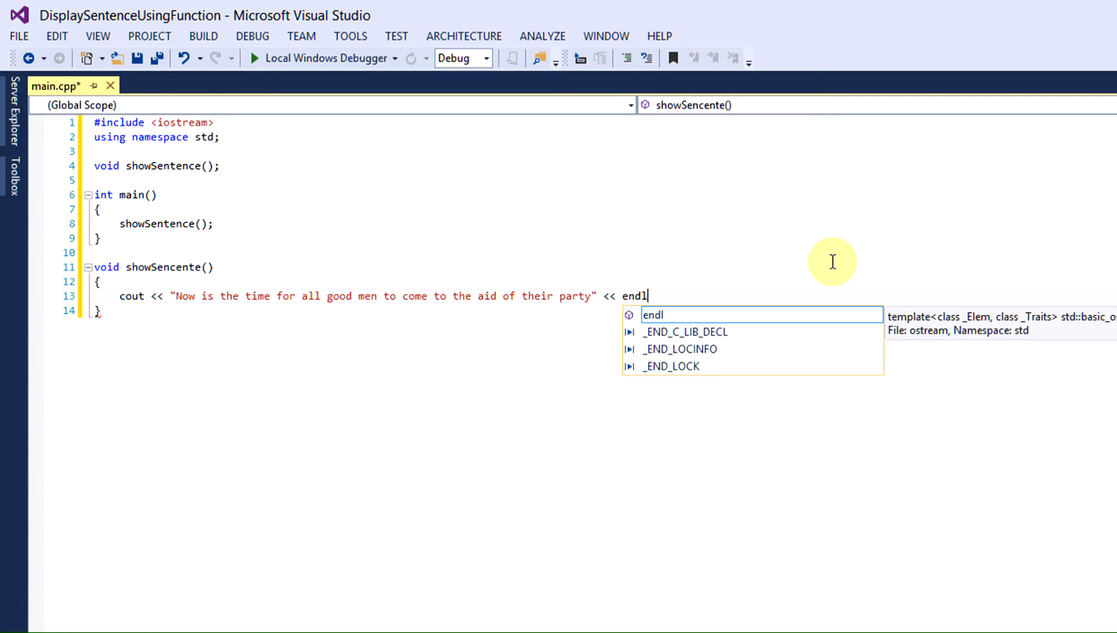
text(;)
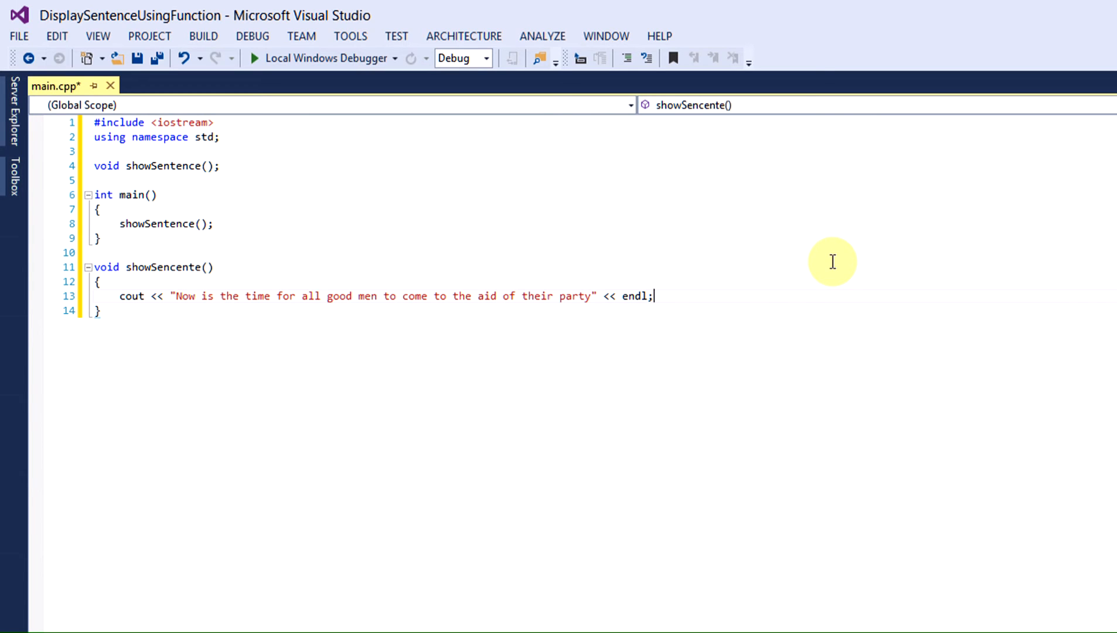
mouse_move(778, 357)
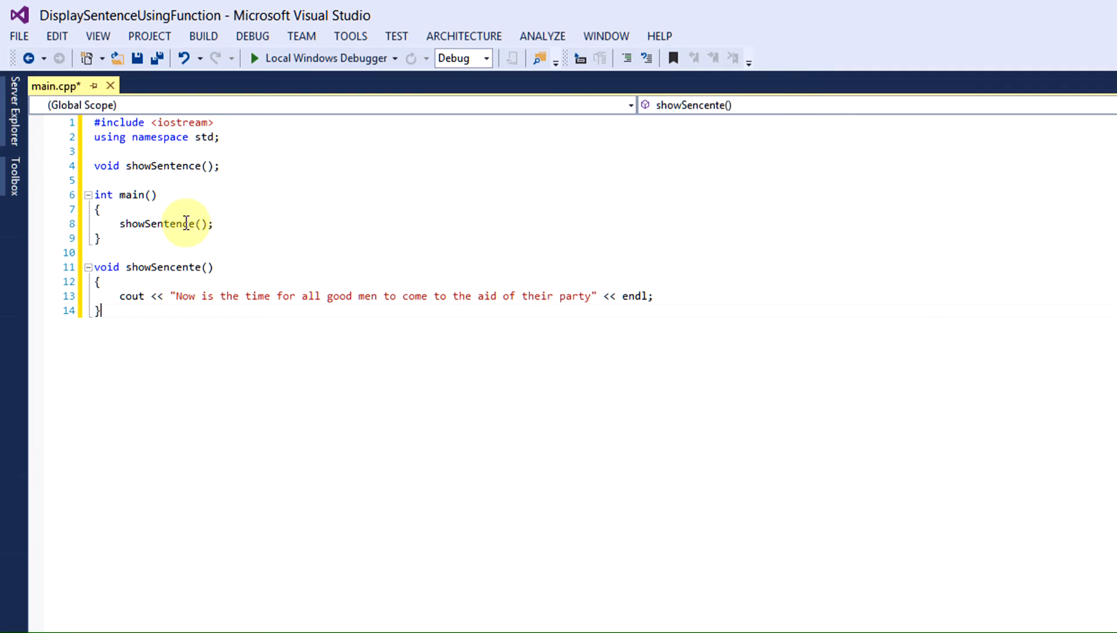
mouse_move(254, 266)
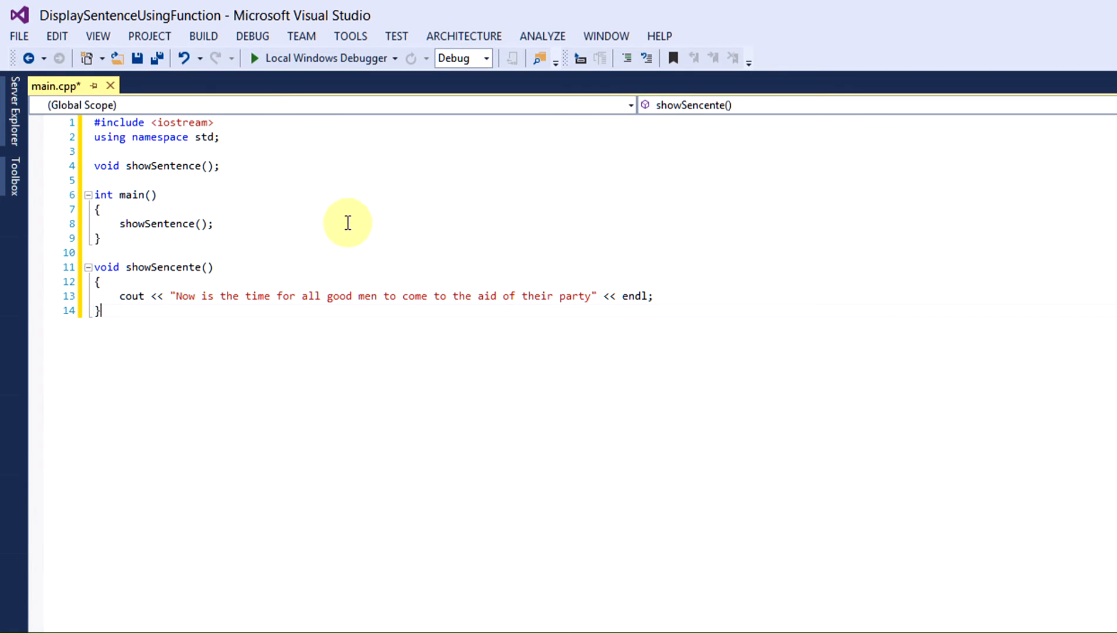
mouse_move(316, 57)
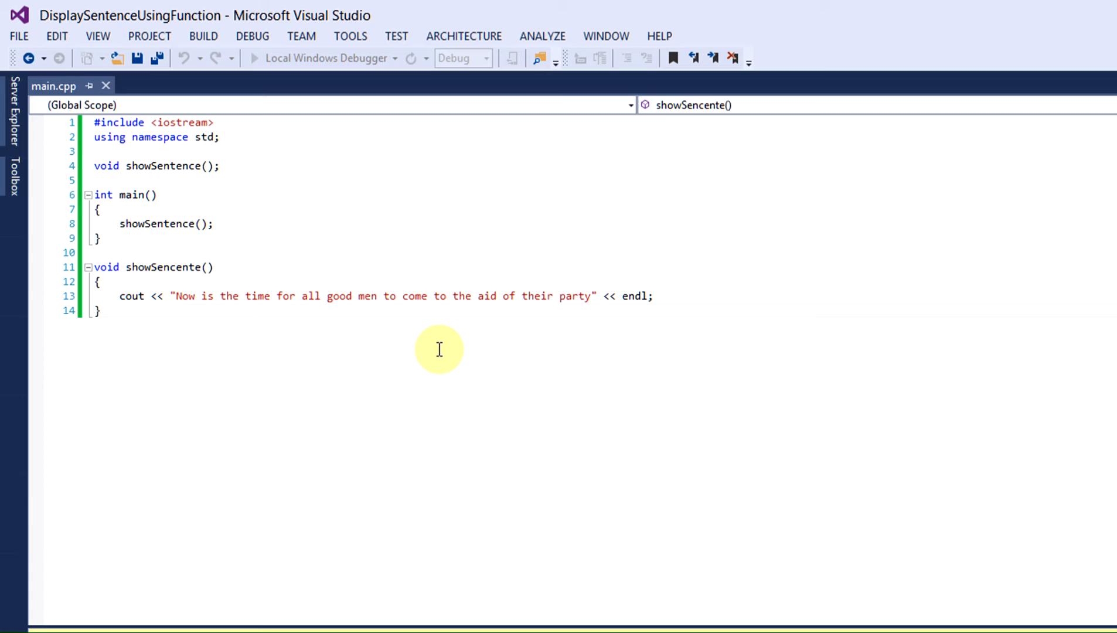
mouse_move(845, 565)
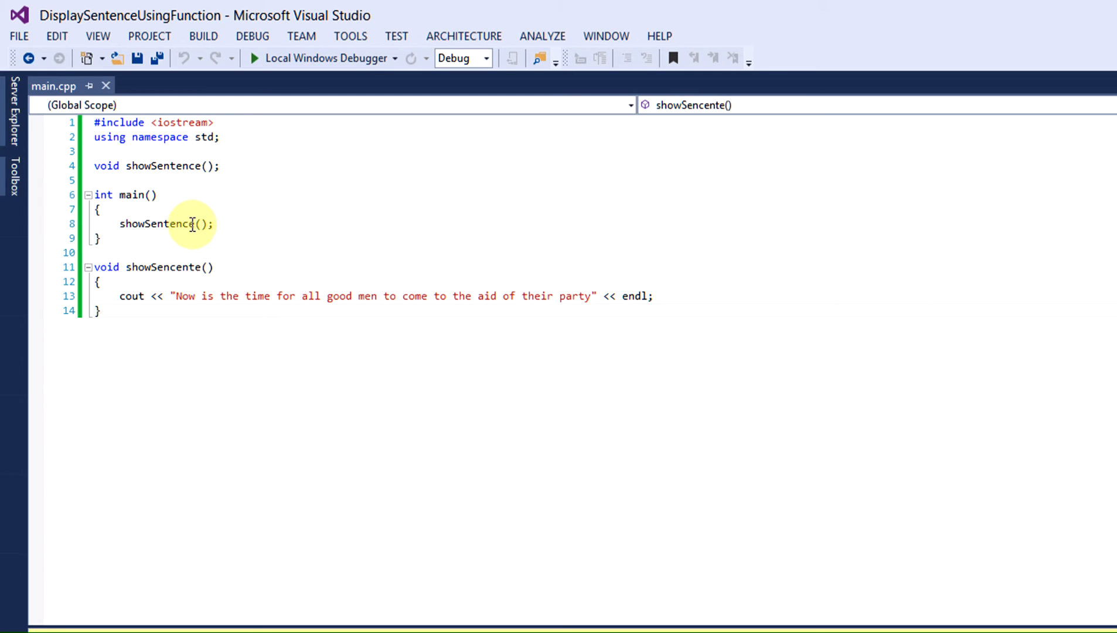
mouse_move(229, 613)
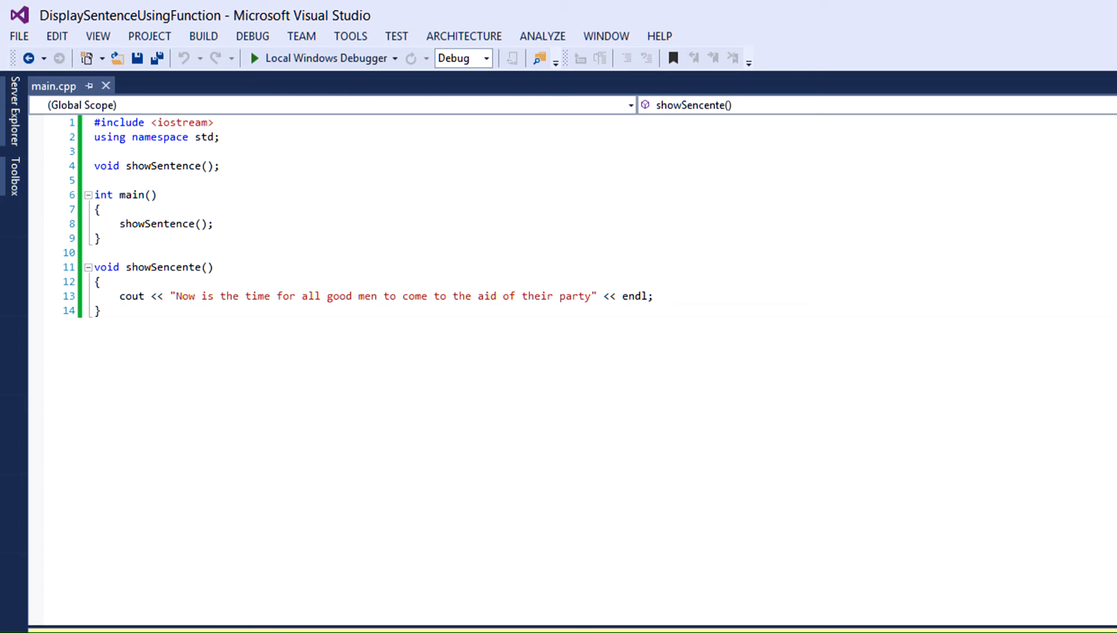
mouse_move(560, 314)
text(tenc)
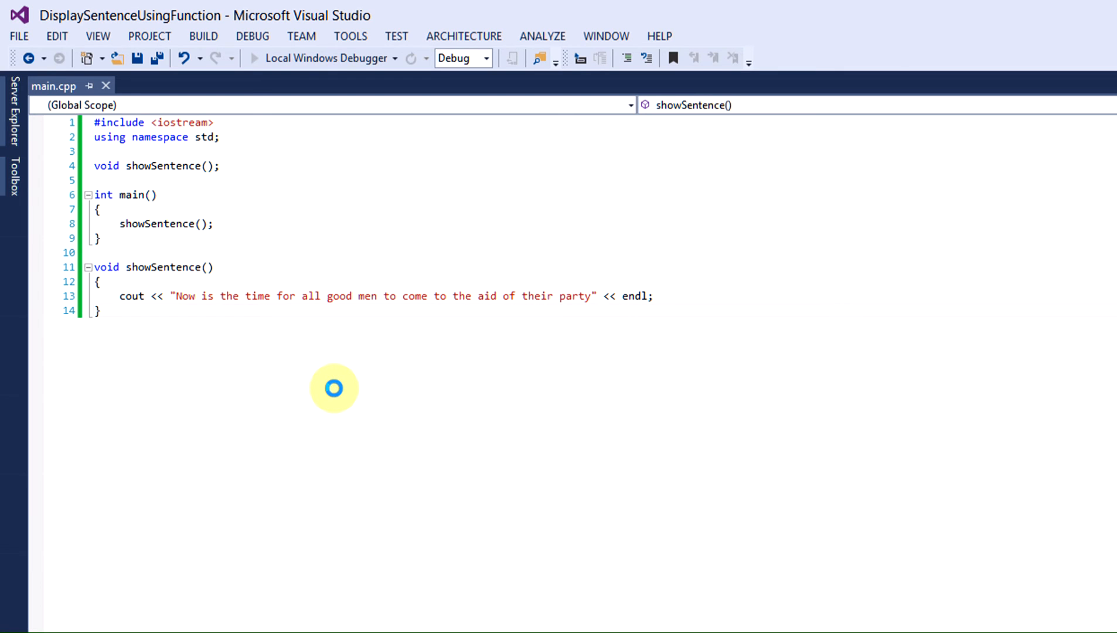
mouse_move(700, 327)
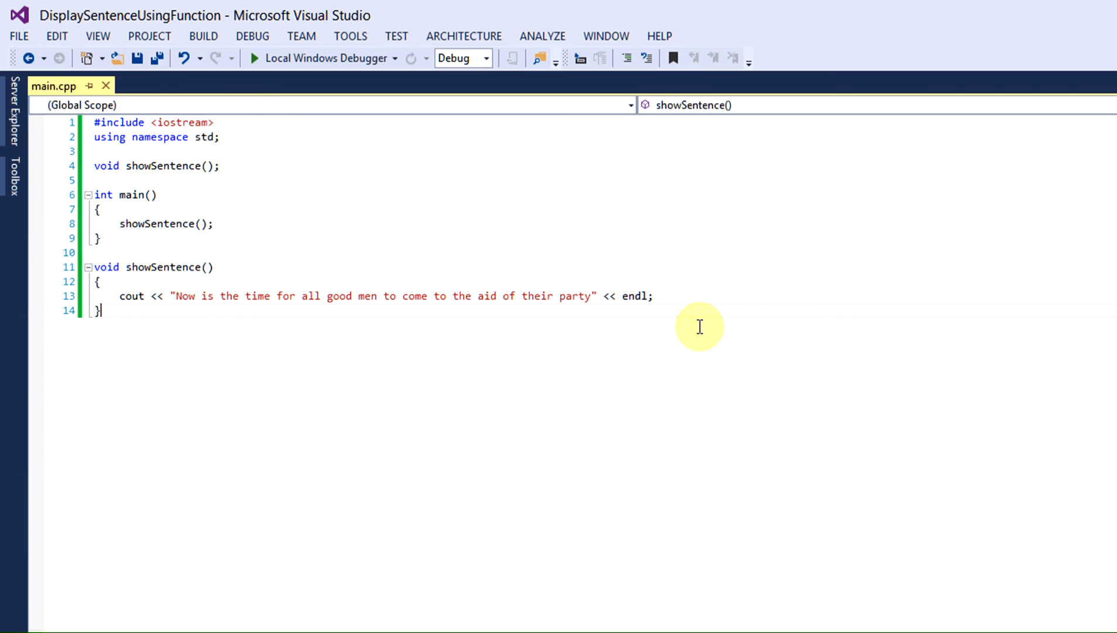
mouse_move(250, 222)
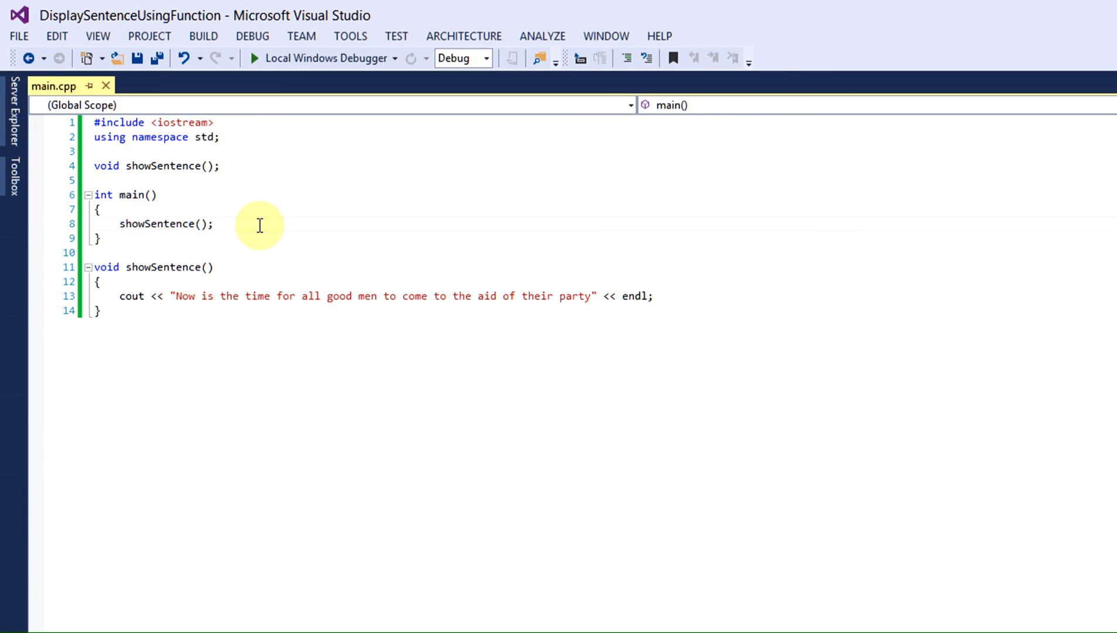
- Add system("pause"); in main after the showSentence() call
text(s)
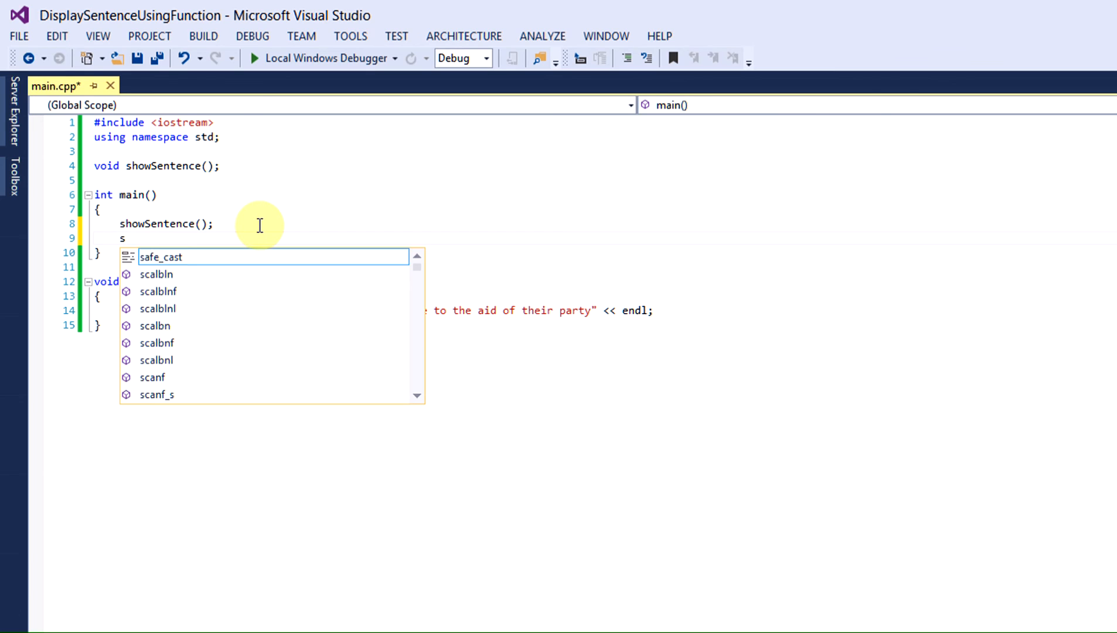
text(ystem)
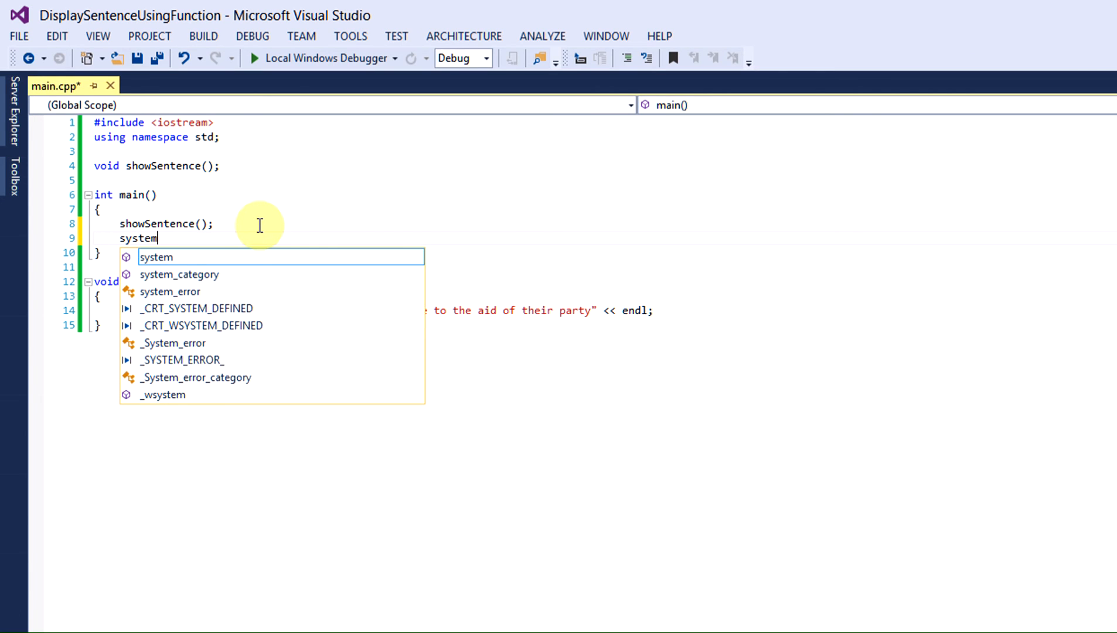
text(("puse"))
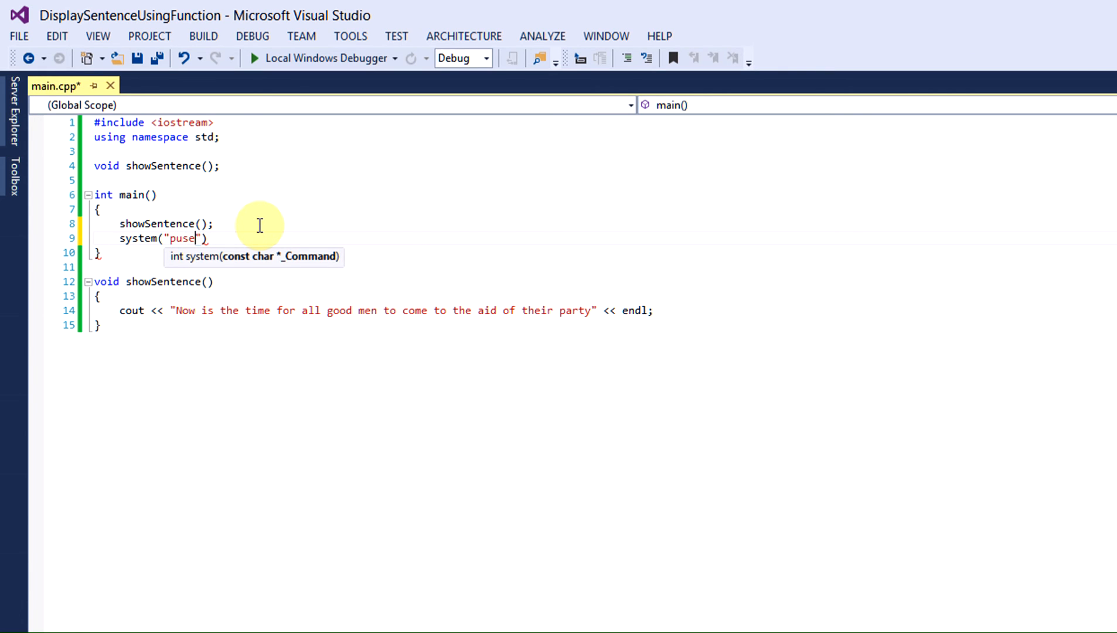
text(a)
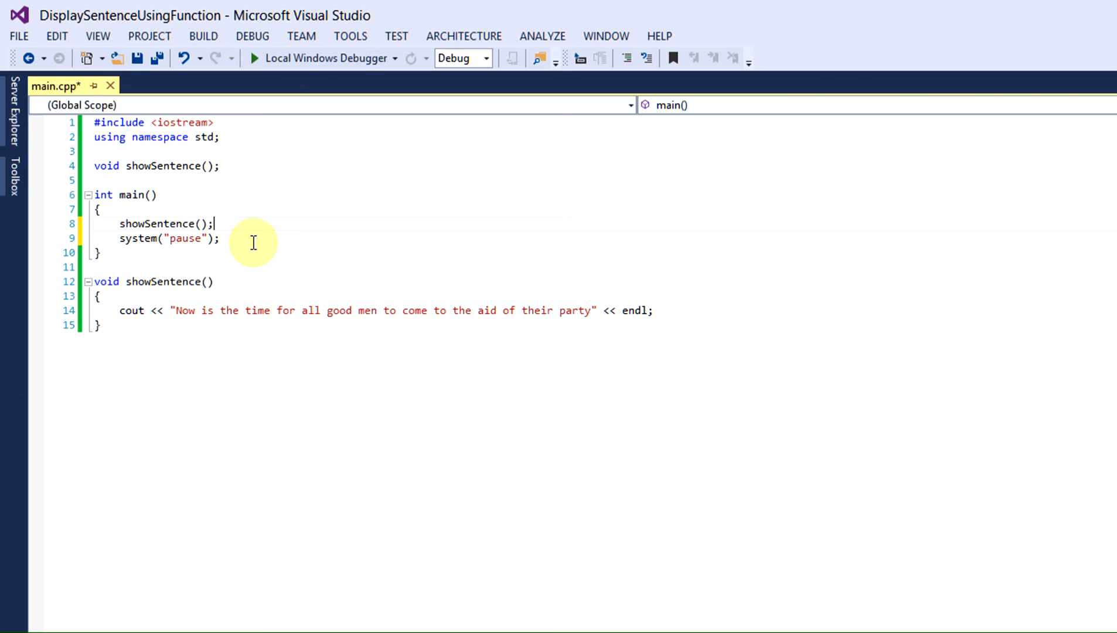
mouse_move(321, 57)
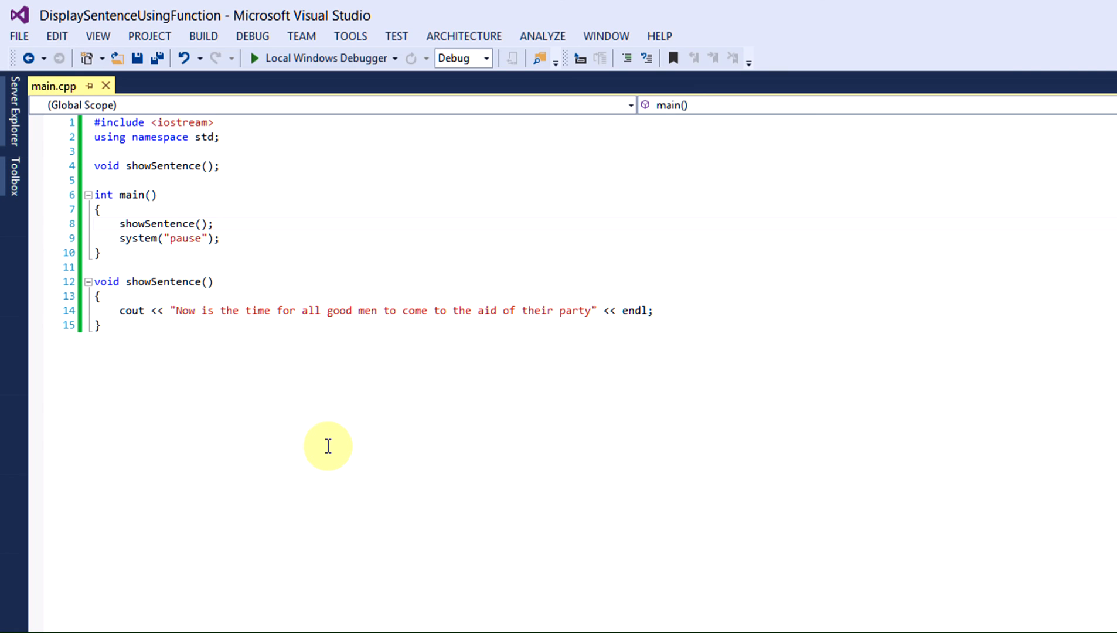
- End main with return 0; after the pause and save main.cpp with Ctrl+S
click(216, 222)
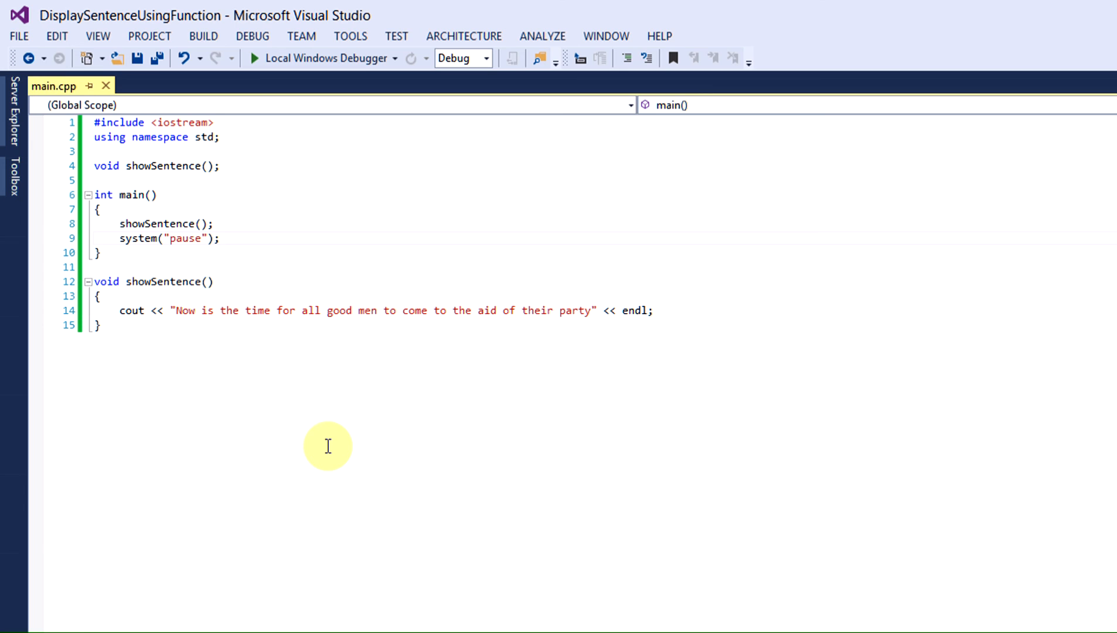
click(221, 238)
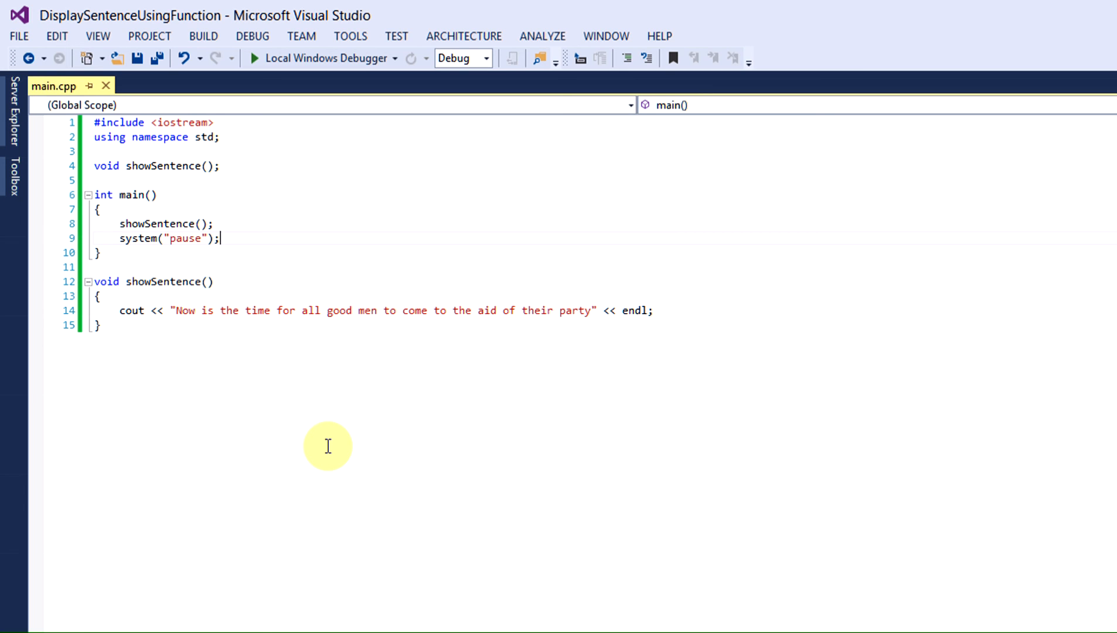
text(return 0;)
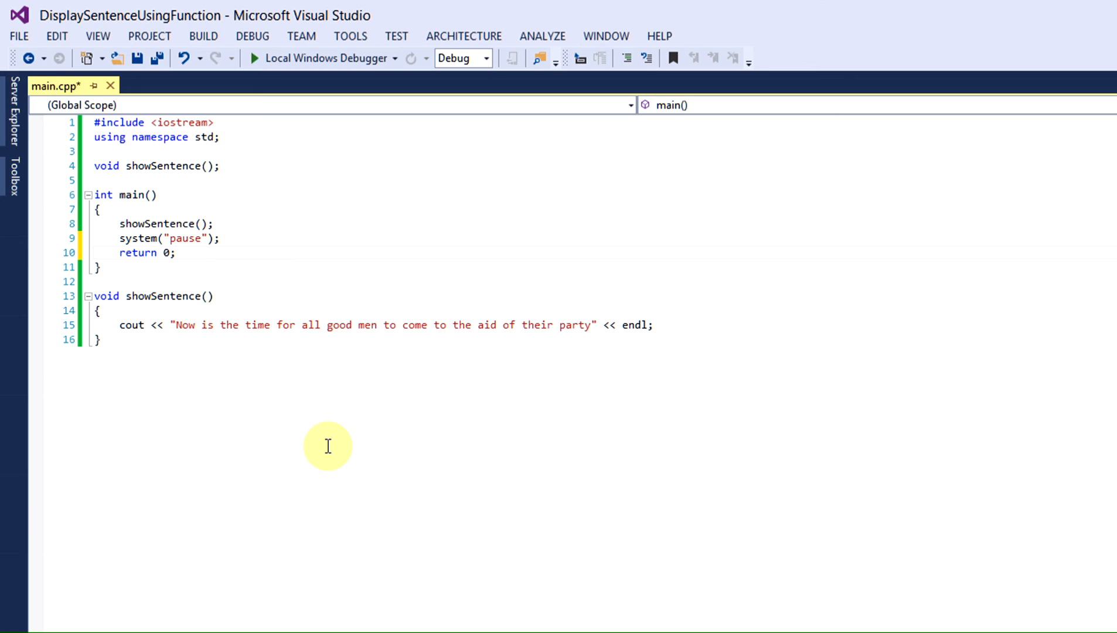
click(177, 252)
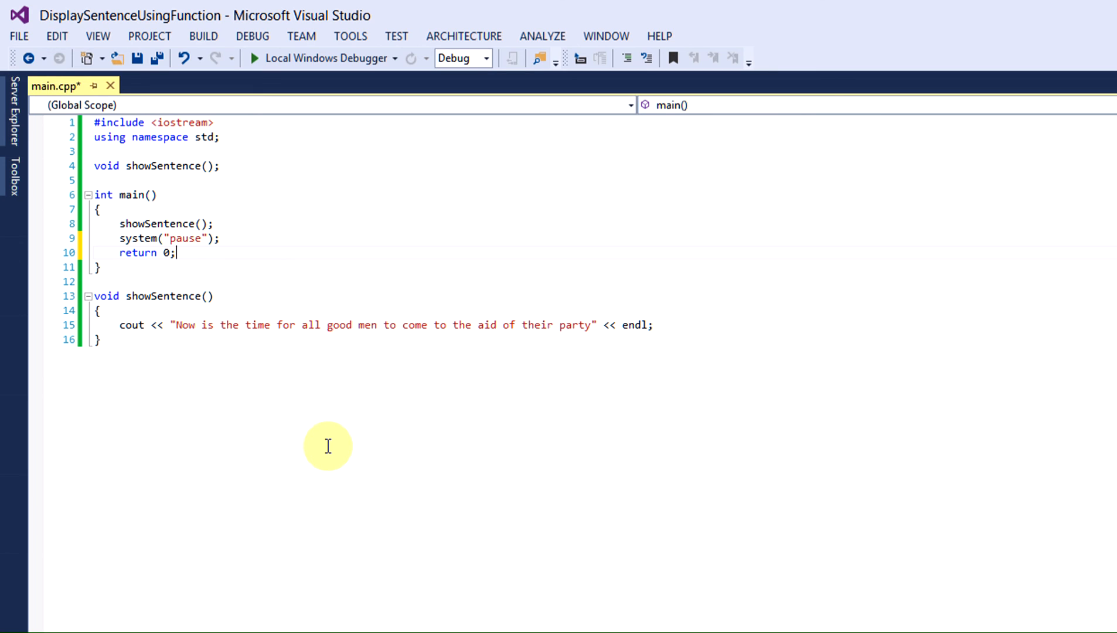
key(ctrl+s)
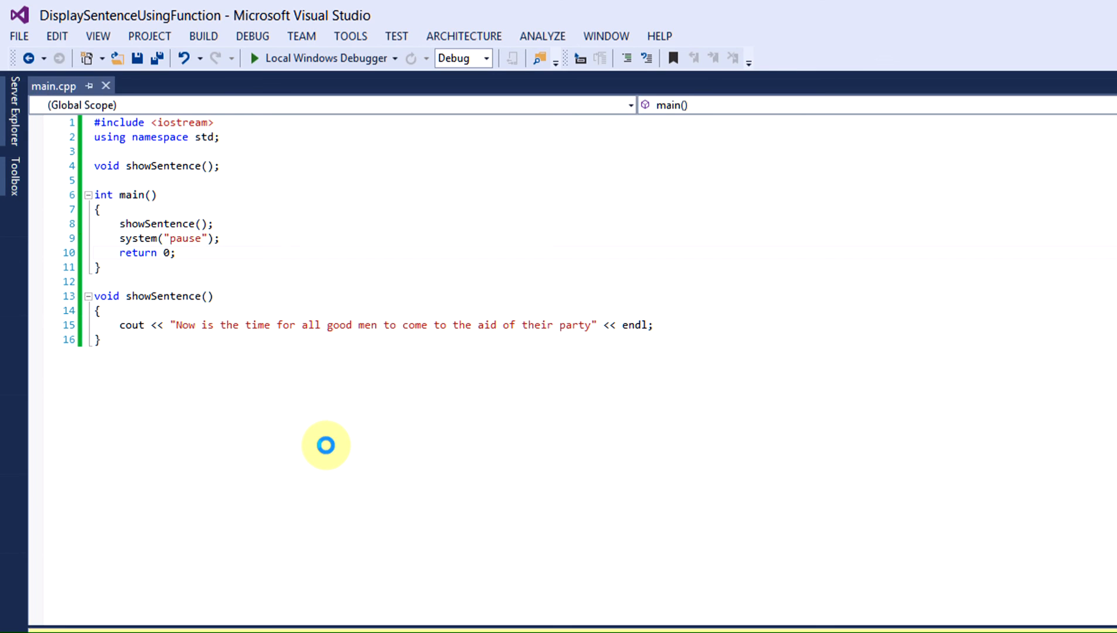